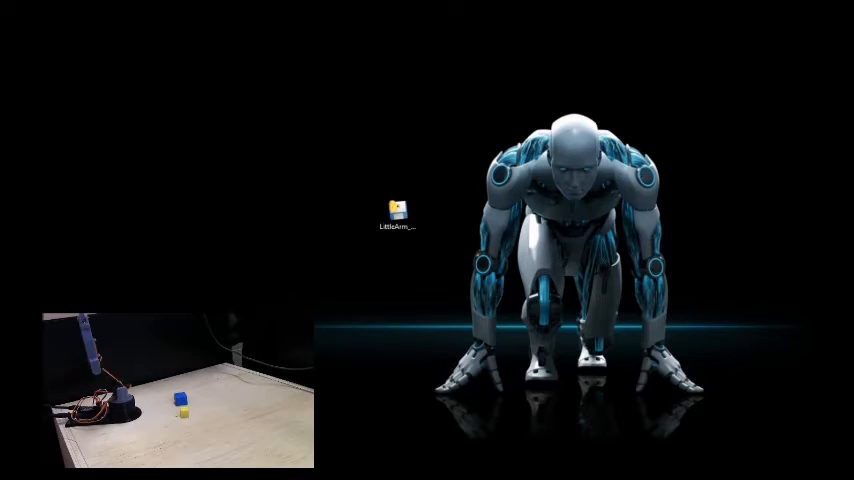
mouse_move(456, 202)
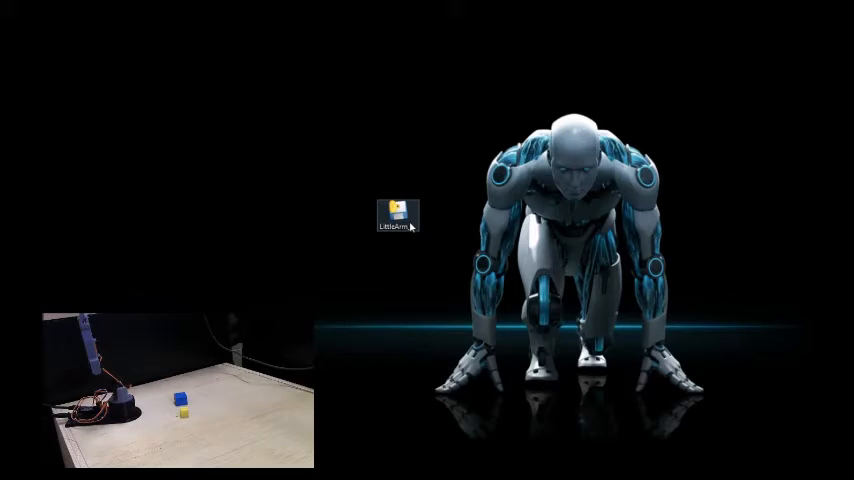
Step: Launch the LittleArm program from the desktop and connect it to the arm's USB port
click(396, 212)
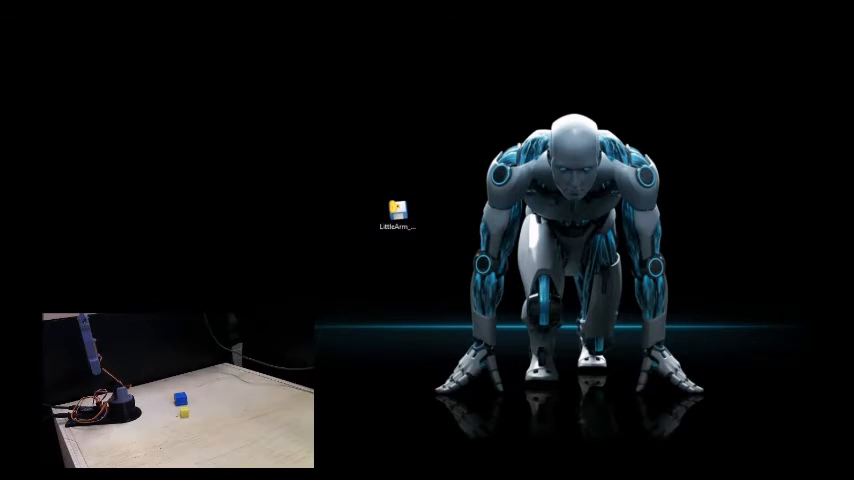
double_click(394, 210)
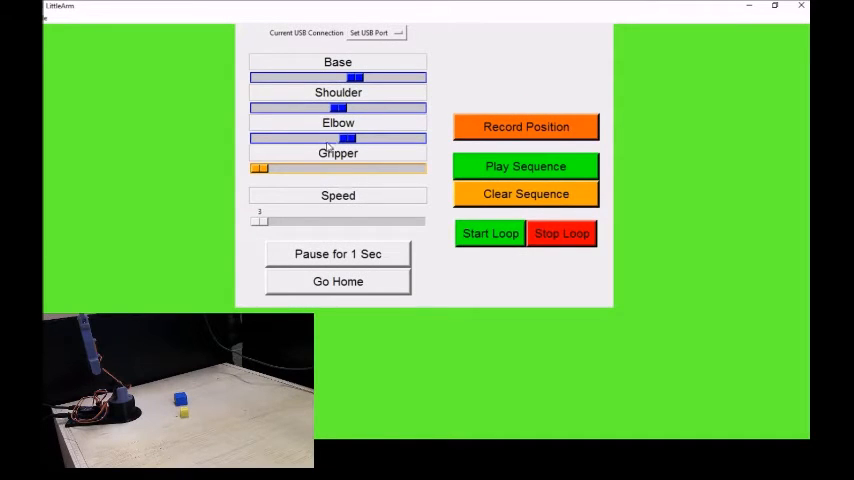
mouse_move(96, 42)
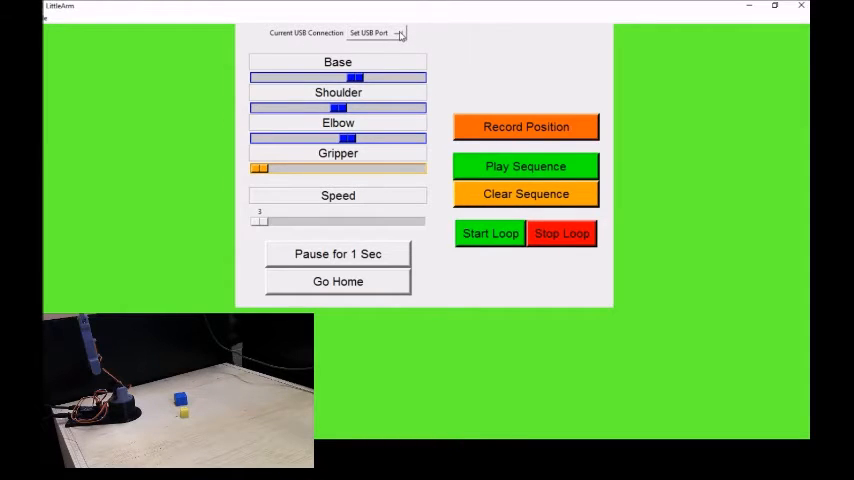
click(396, 32)
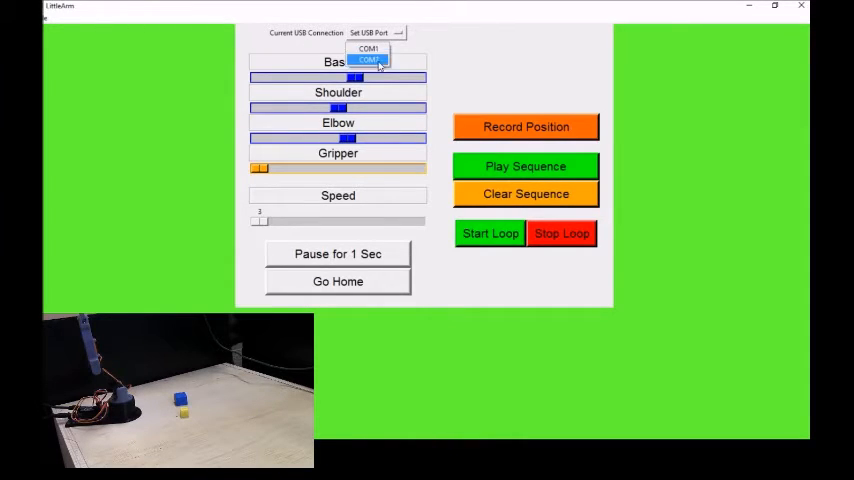
mouse_move(368, 48)
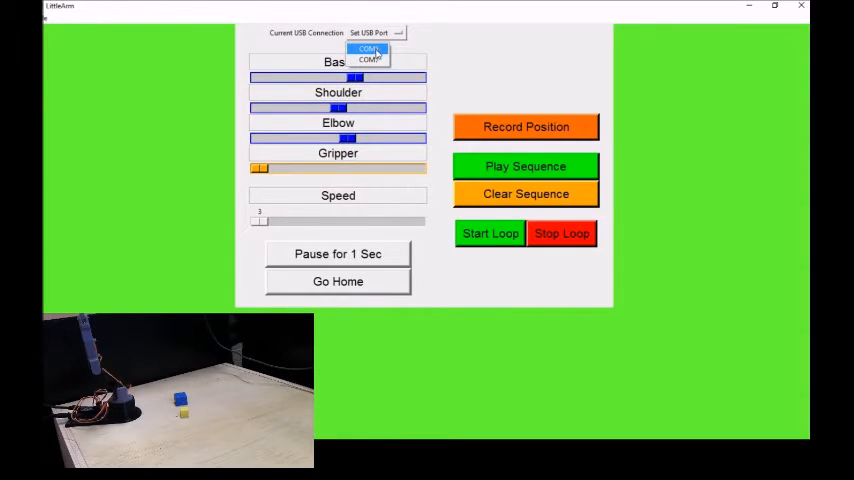
mouse_move(368, 60)
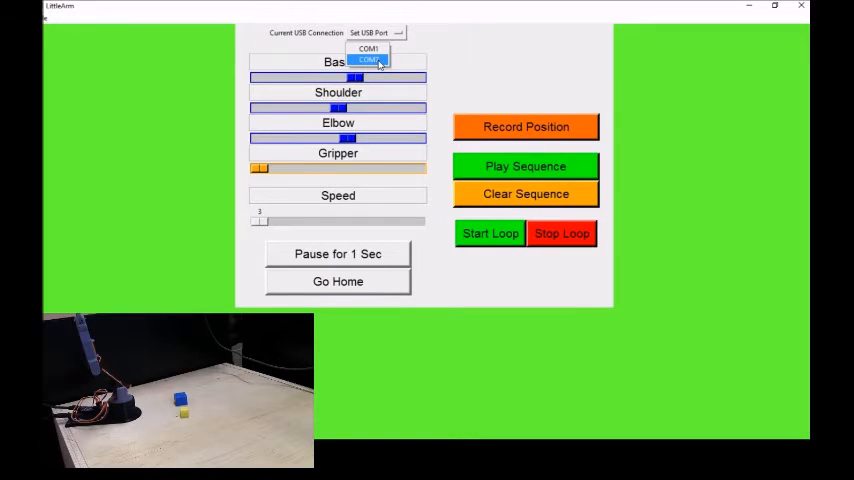
click(368, 48)
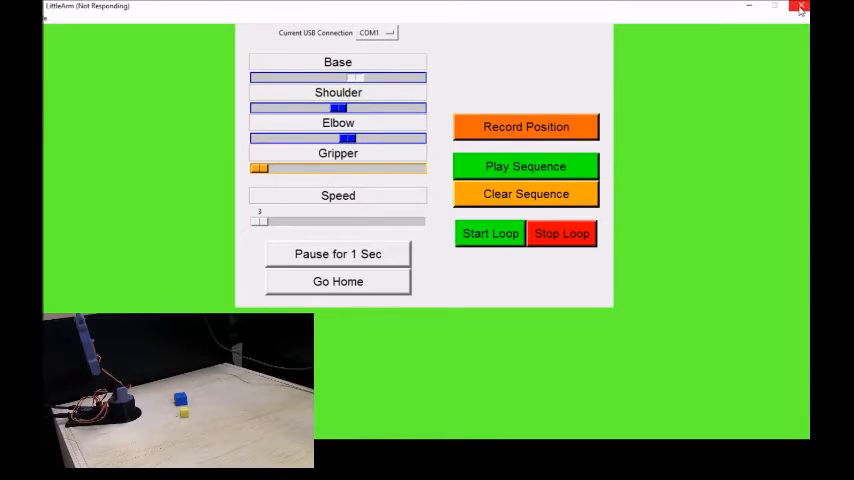
Step: Close the unresponsive program, relaunch LittleArm and reselect the arm's USB port
click(800, 8)
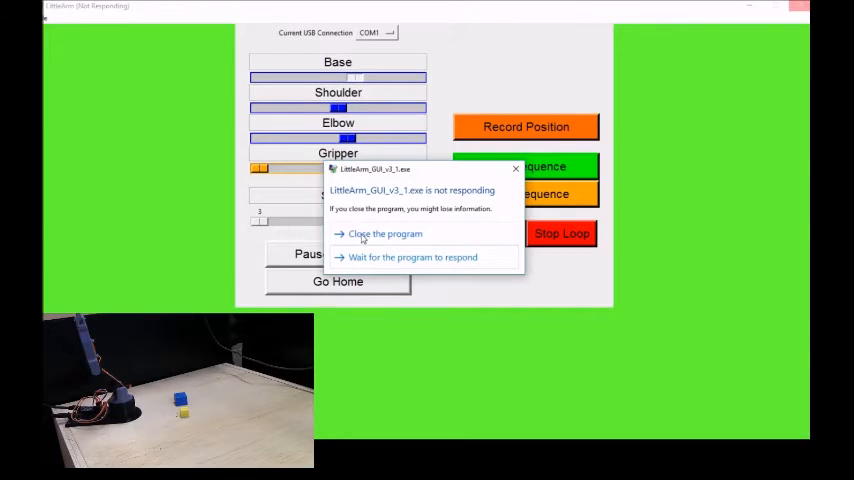
click(412, 256)
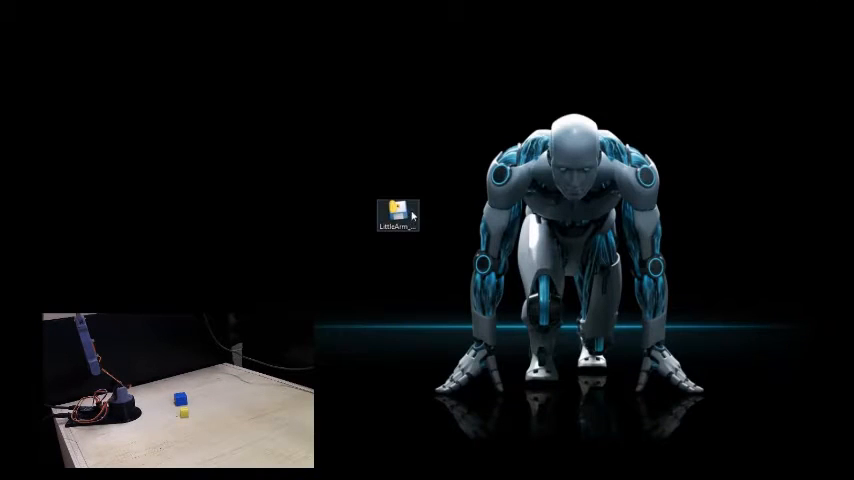
click(400, 208)
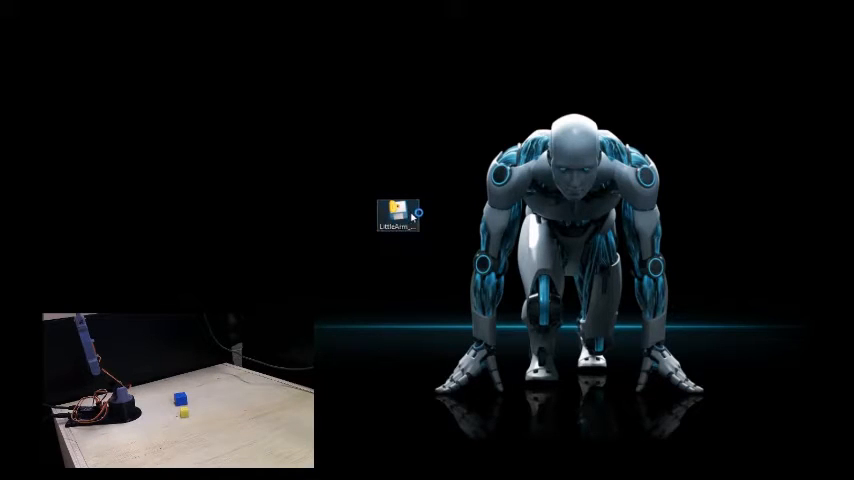
double_click(398, 210)
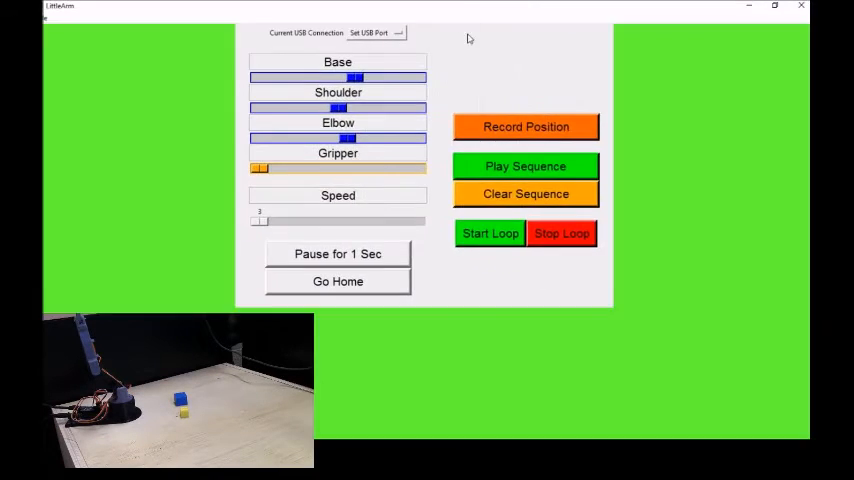
click(376, 32)
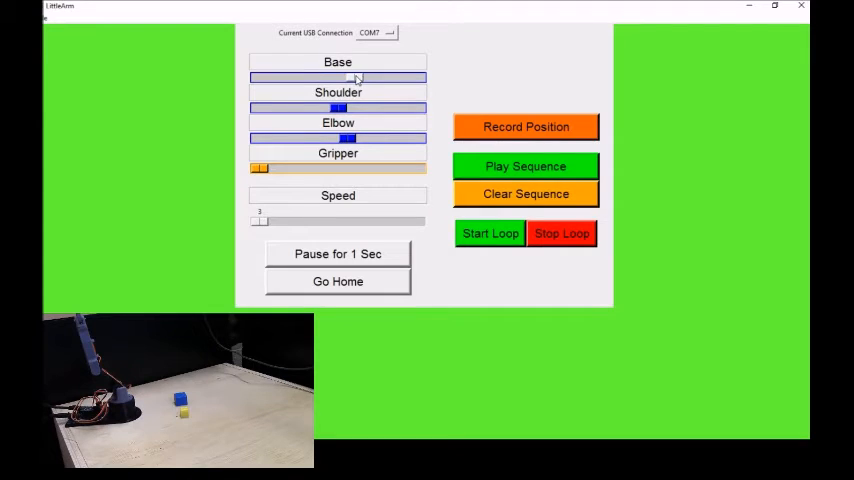
Step: Rotate the base slightly and settle the gripper at its middle position
drag(356, 78, 342, 78)
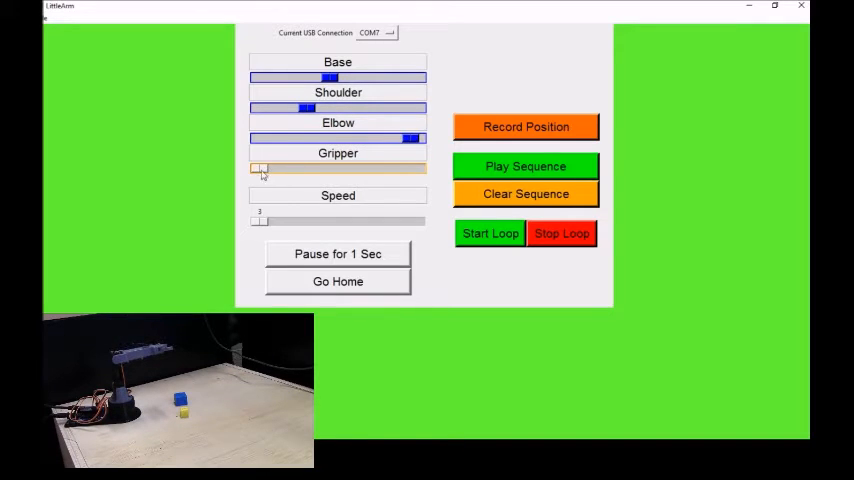
drag(256, 168, 290, 168)
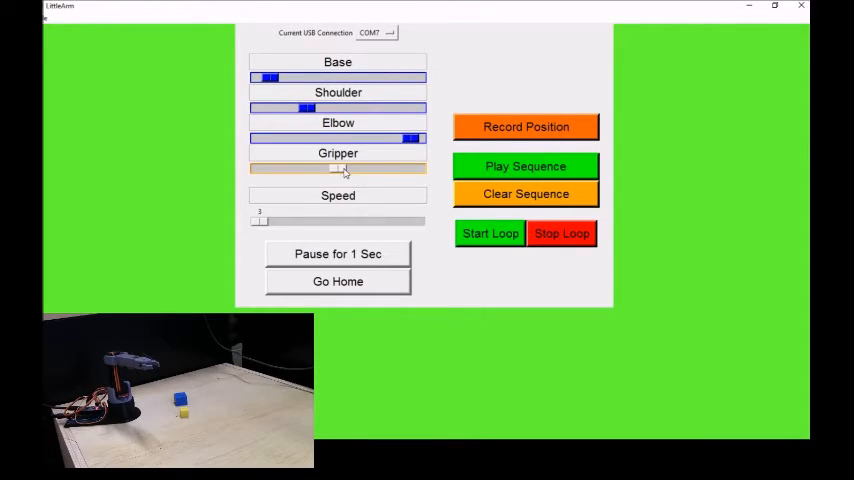
drag(340, 168, 264, 168)
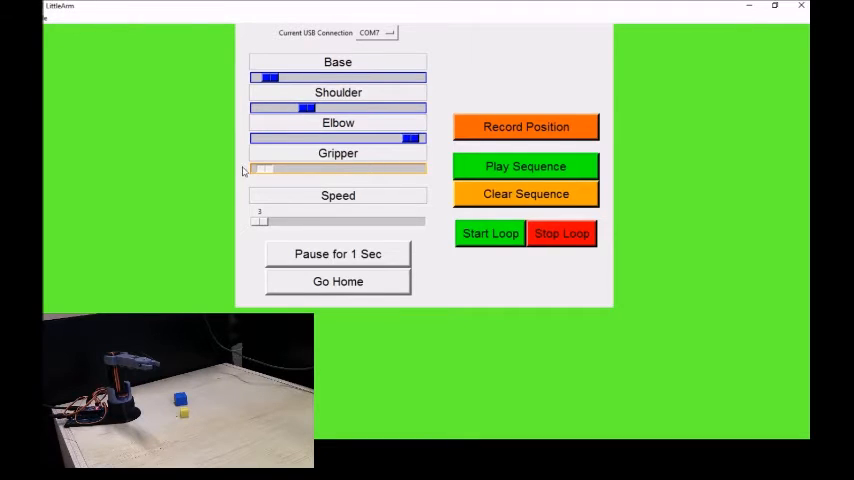
drag(264, 168, 344, 168)
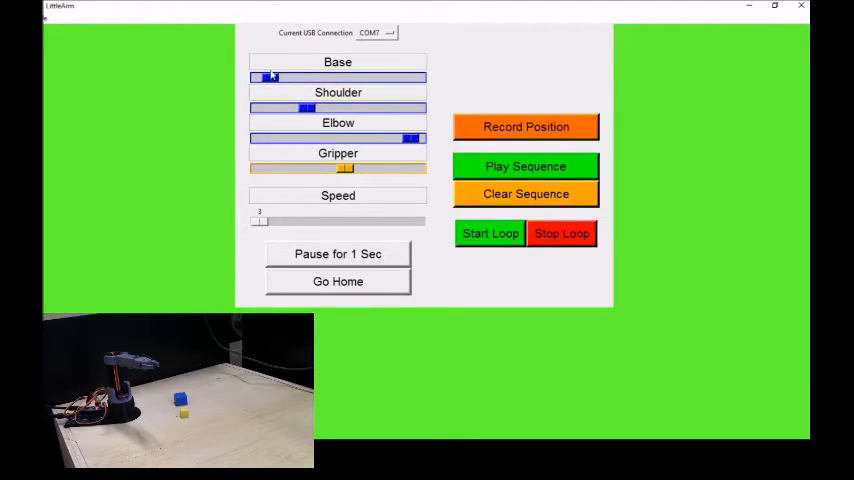
Step: Sweep the base from one extreme to the other, then bend the elbow to its extreme
drag(270, 76, 352, 76)
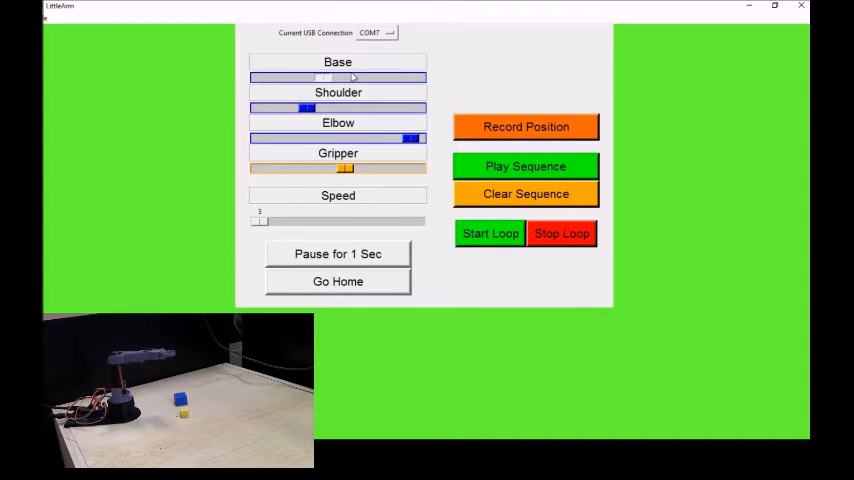
drag(350, 76, 304, 76)
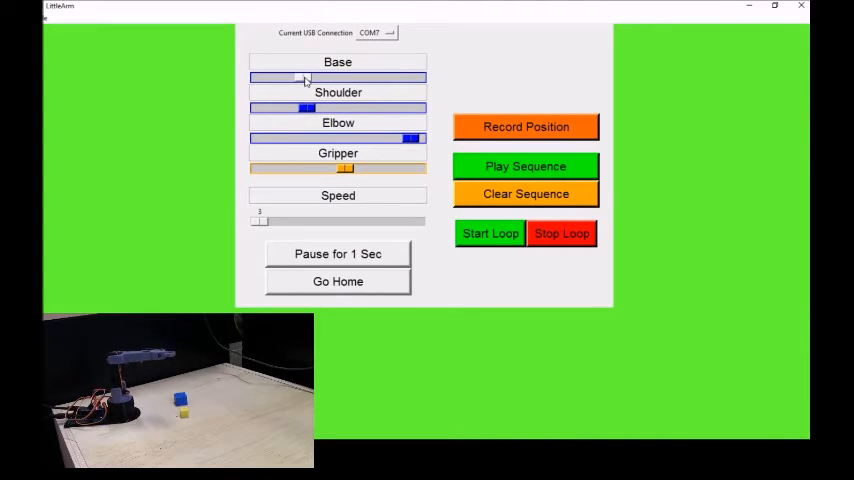
drag(304, 78, 270, 78)
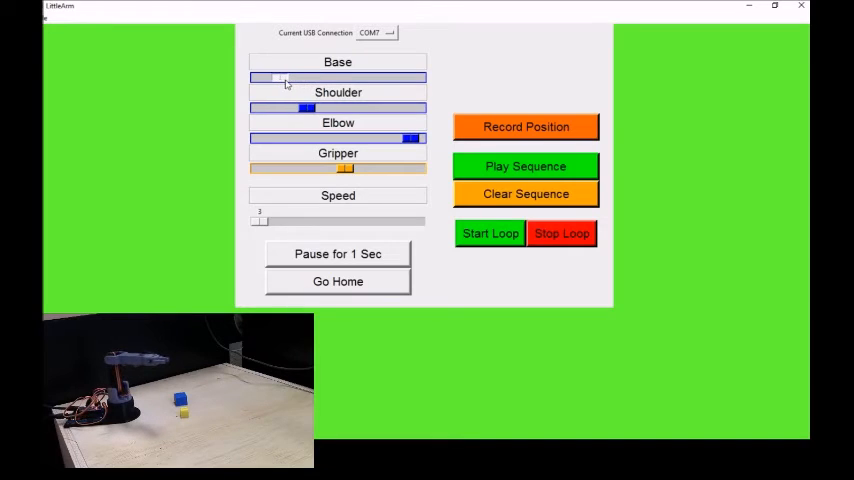
drag(284, 78, 256, 78)
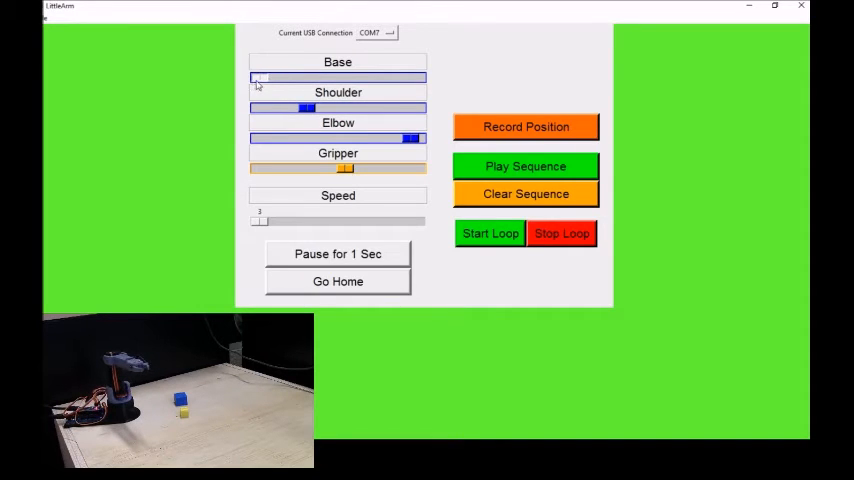
drag(256, 76, 416, 76)
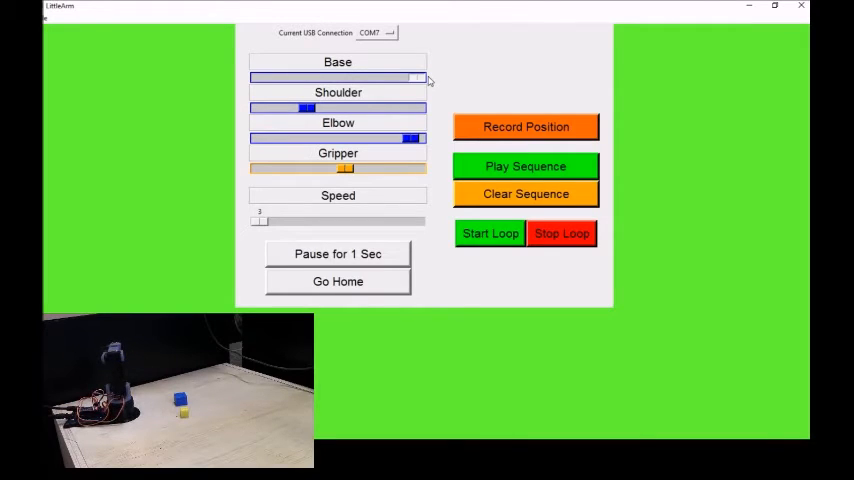
drag(416, 76, 330, 76)
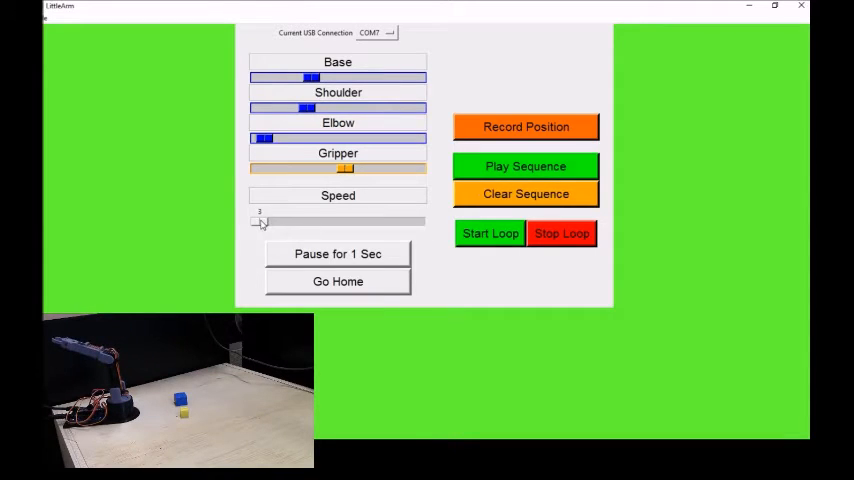
Step: Raise the movement speed and extend the elbow joint fully
drag(258, 220, 344, 220)
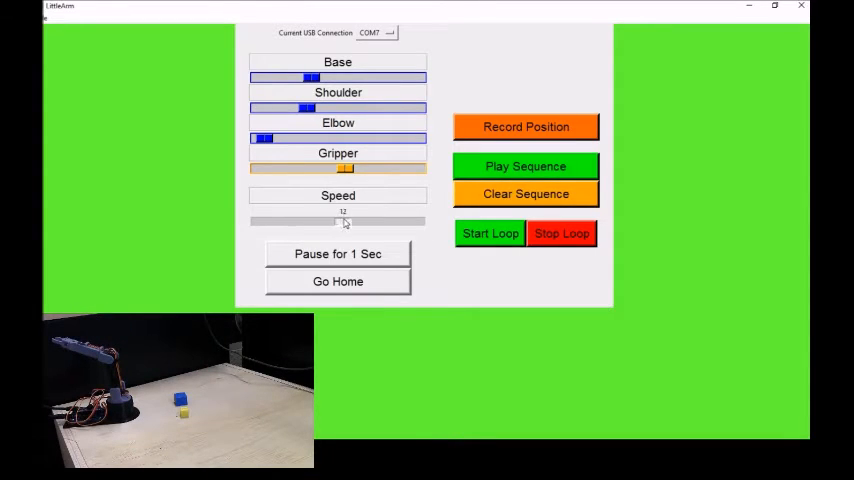
drag(344, 220, 360, 220)
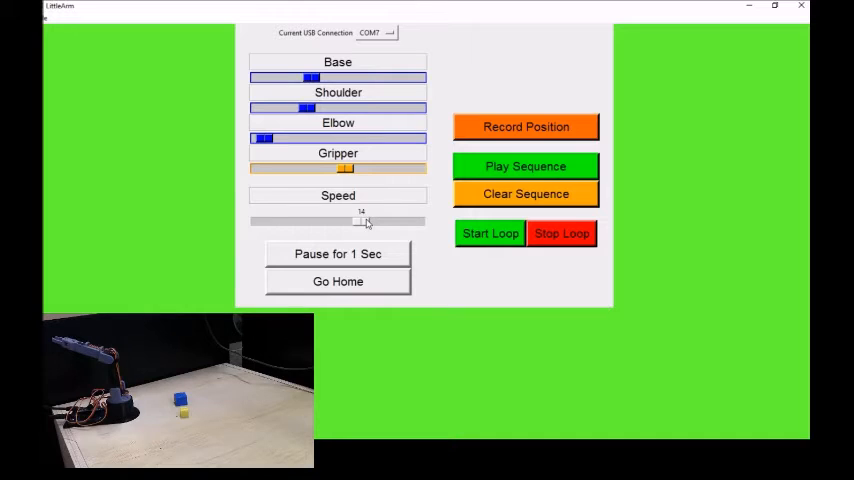
drag(360, 220, 416, 220)
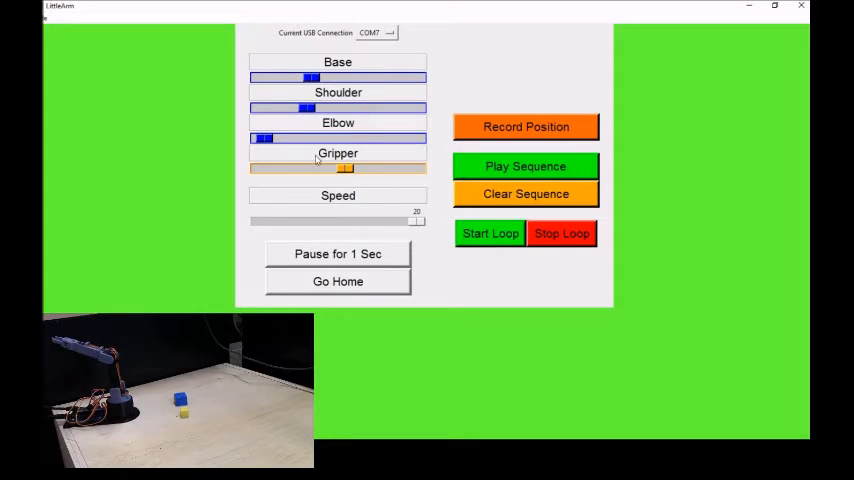
drag(262, 138, 390, 138)
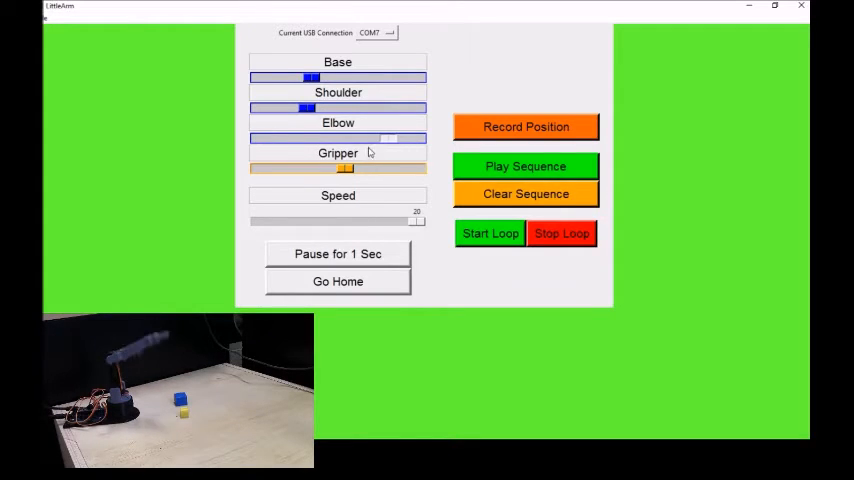
drag(390, 138, 410, 138)
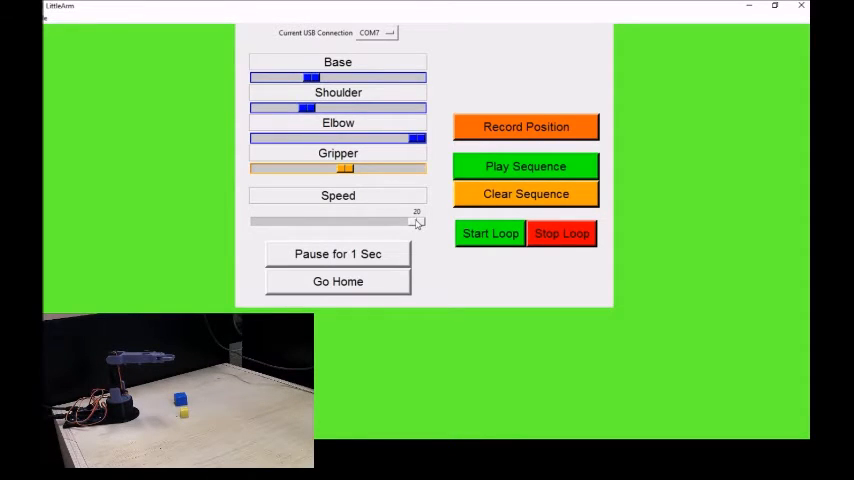
mouse_move(408, 204)
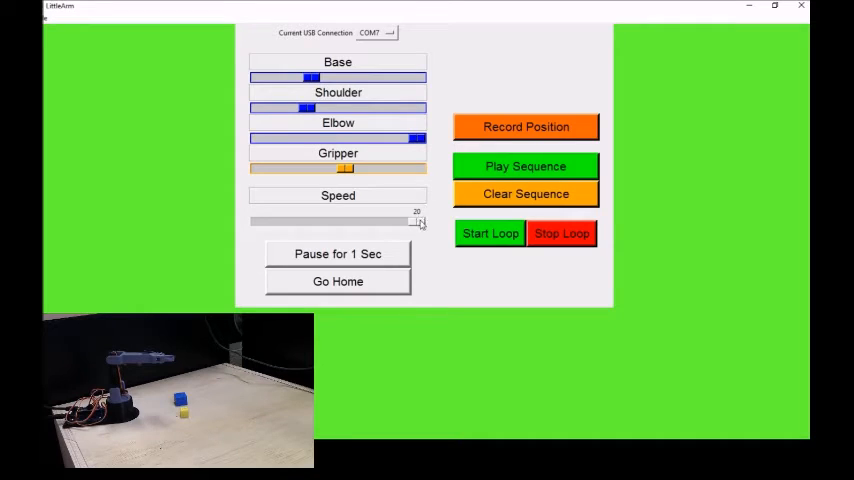
Step: Lower the arm's movement speed back down to 12
drag(416, 220, 344, 220)
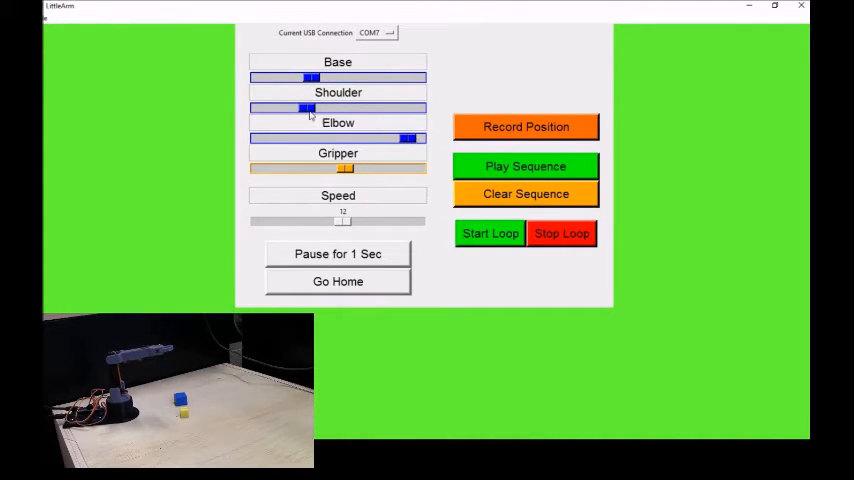
drag(304, 108, 262, 108)
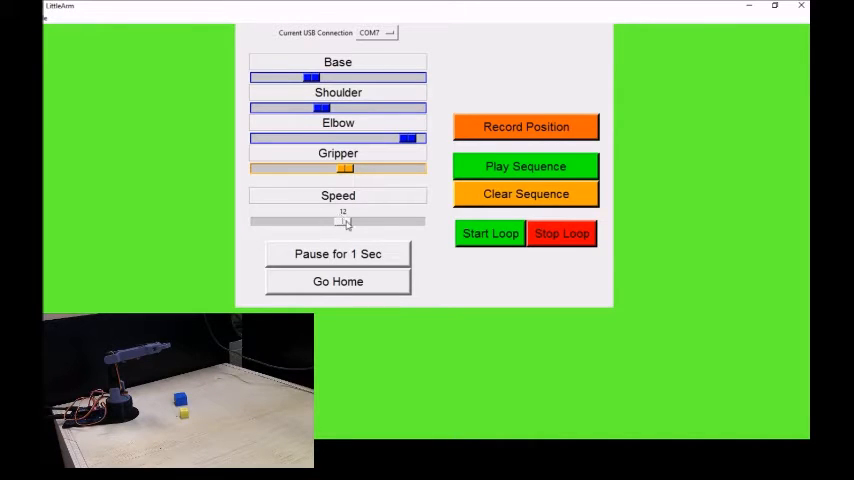
Step: Send the arm back to its home pose with Go Home
click(338, 280)
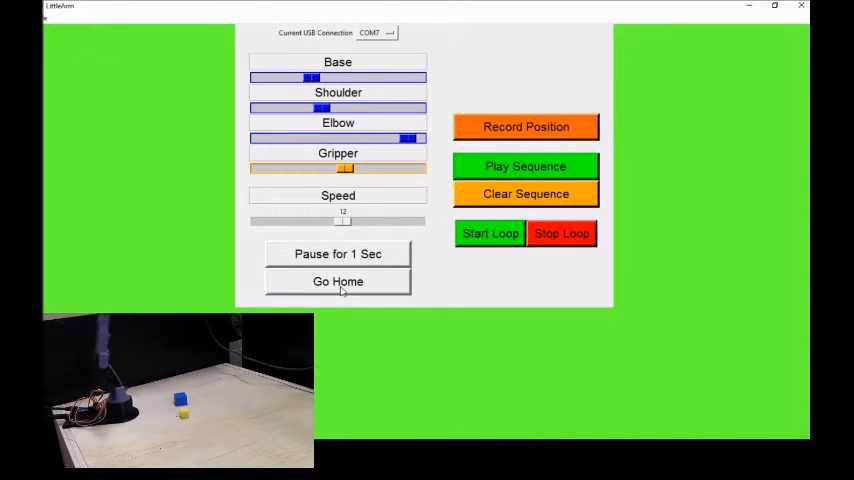
click(338, 280)
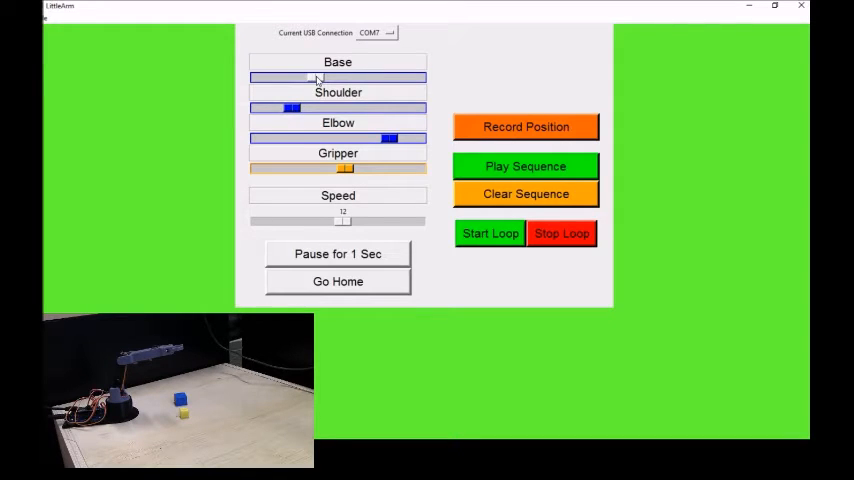
Step: Aim the base at the blue block, open the gripper, lower the shoulder and close the gripper on it
drag(310, 78, 316, 78)
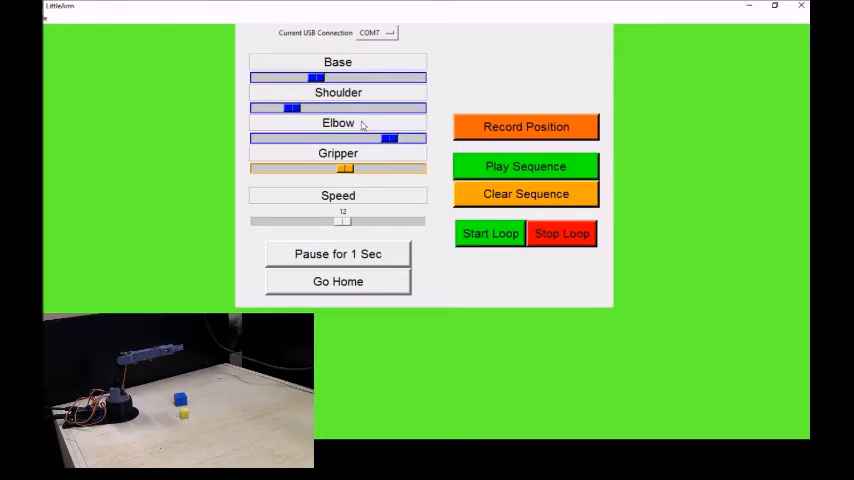
mouse_move(376, 100)
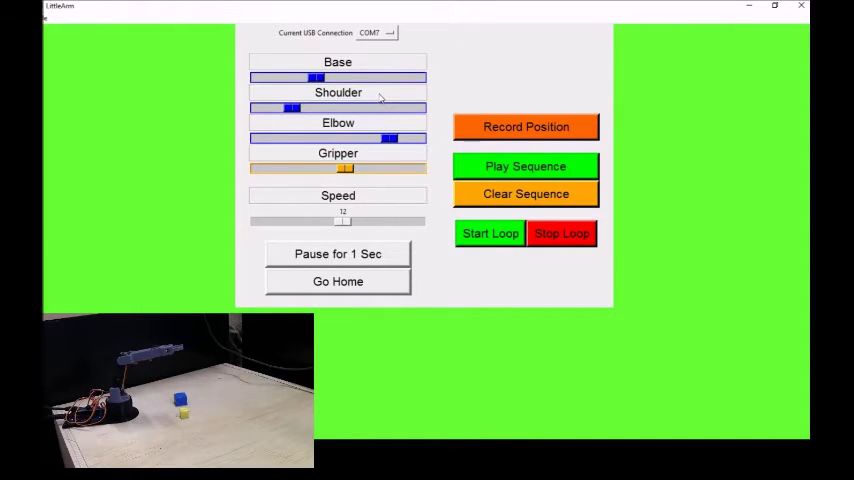
mouse_move(440, 126)
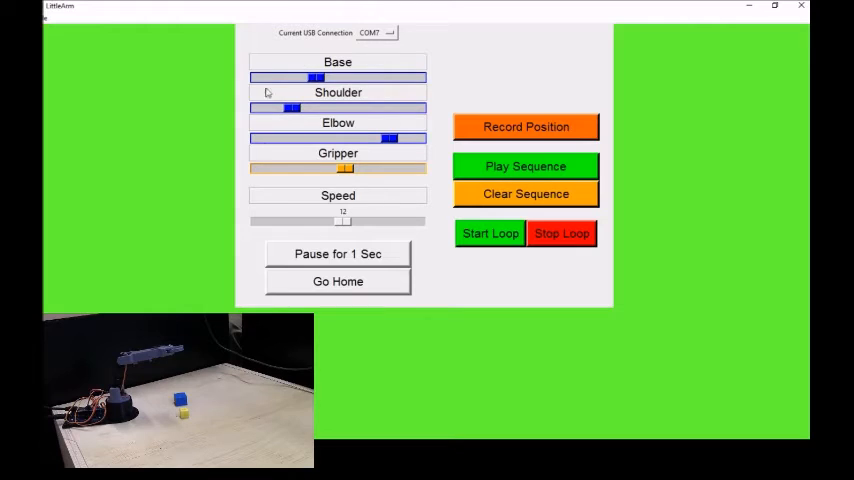
drag(316, 76, 304, 76)
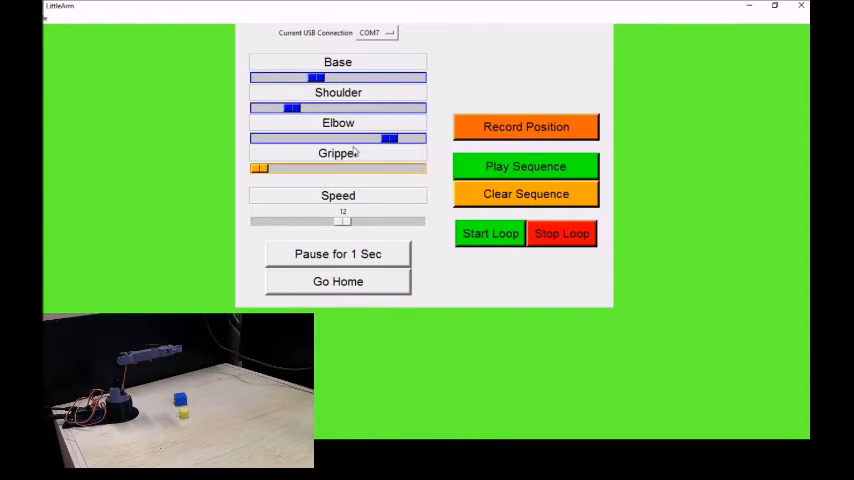
drag(376, 138, 388, 138)
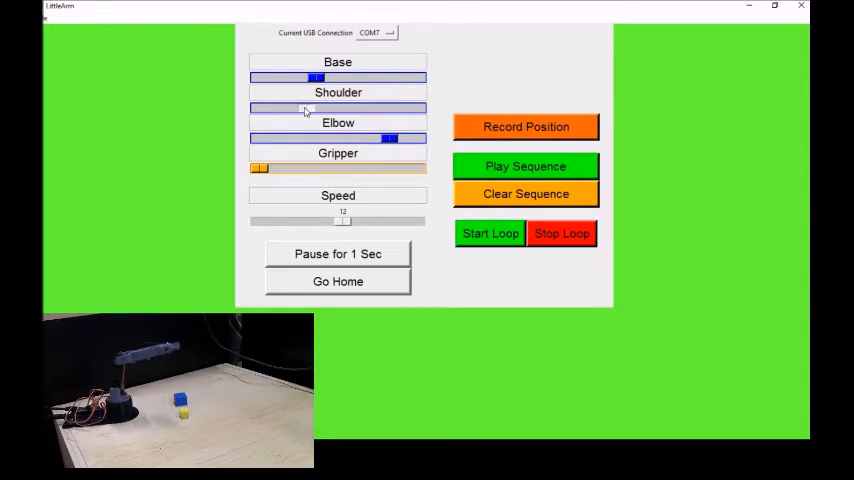
drag(304, 108, 260, 108)
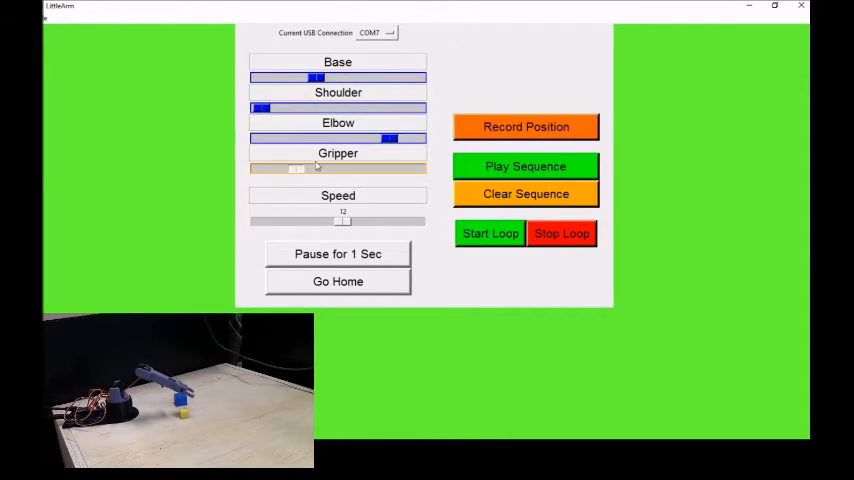
drag(300, 168, 410, 168)
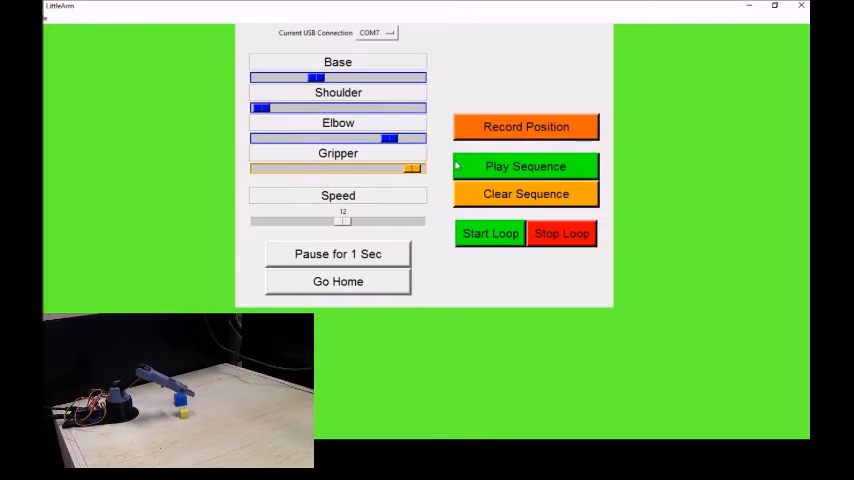
Step: Play the recorded sequence repeatedly so the arm dips toward the blue block
click(524, 166)
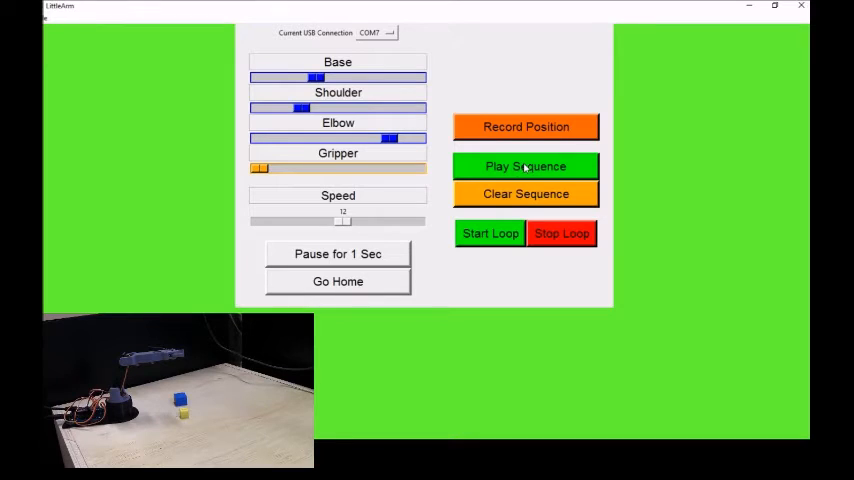
click(526, 166)
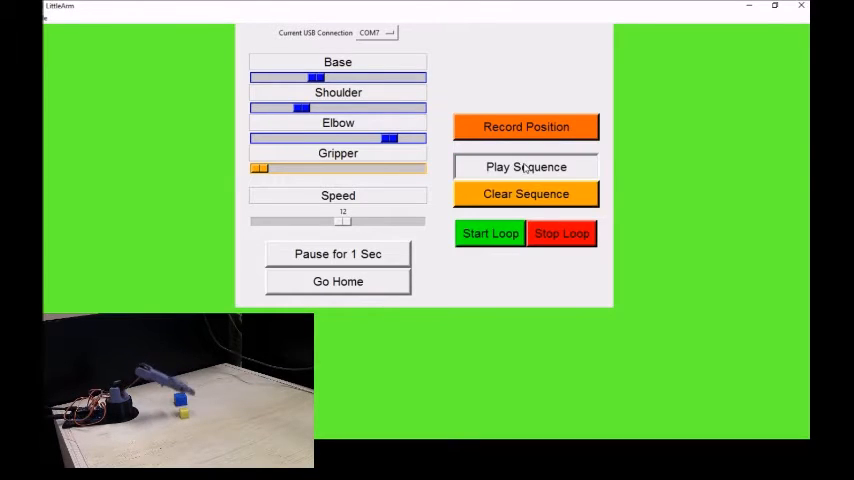
click(524, 166)
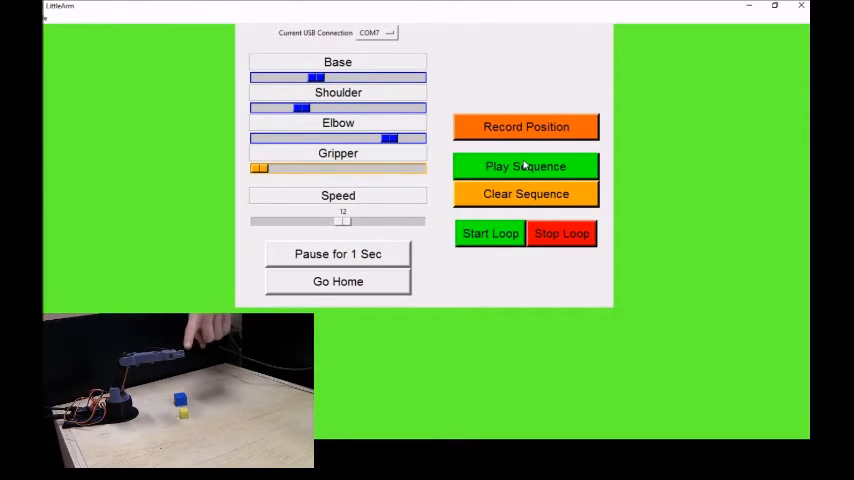
click(524, 166)
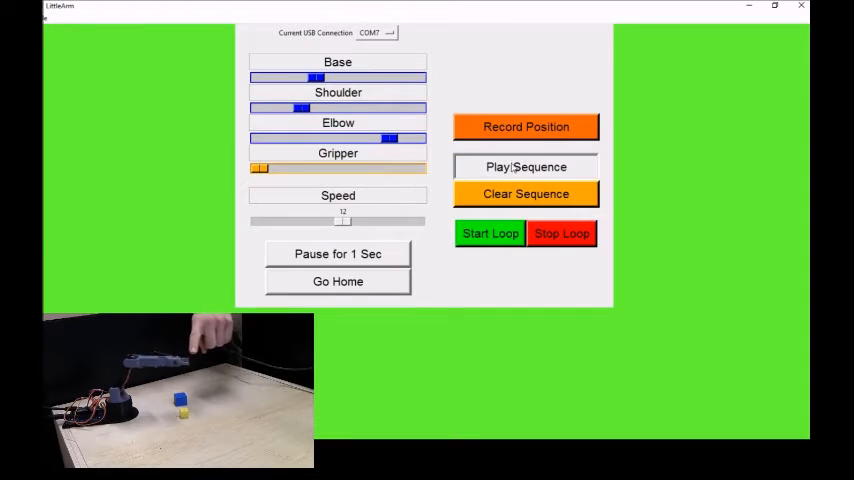
click(526, 166)
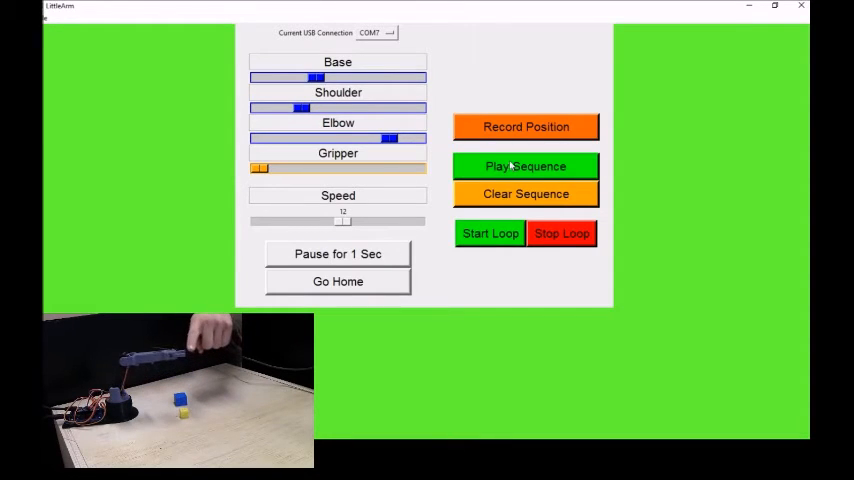
click(524, 166)
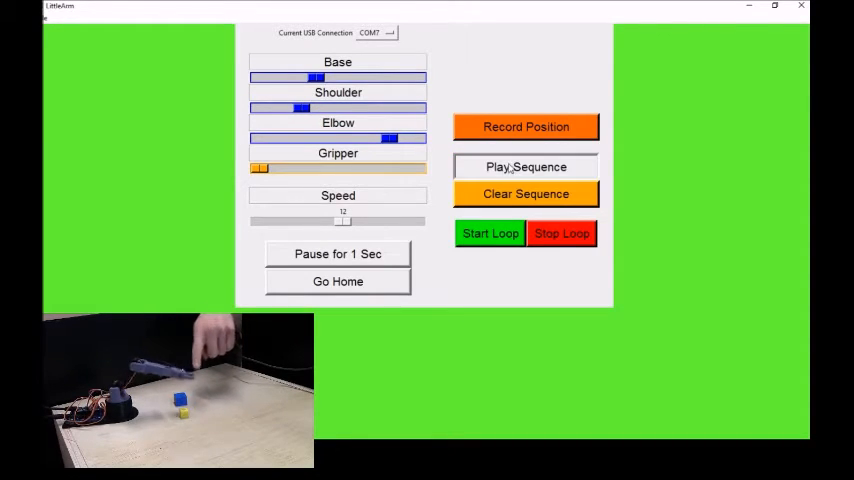
click(526, 166)
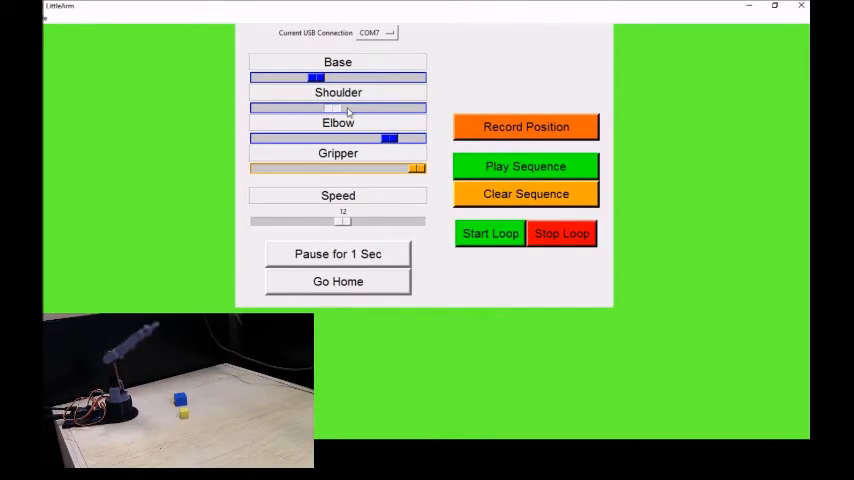
Step: Readjust the shoulder angle and replay the sequence several more times
drag(330, 108, 256, 108)
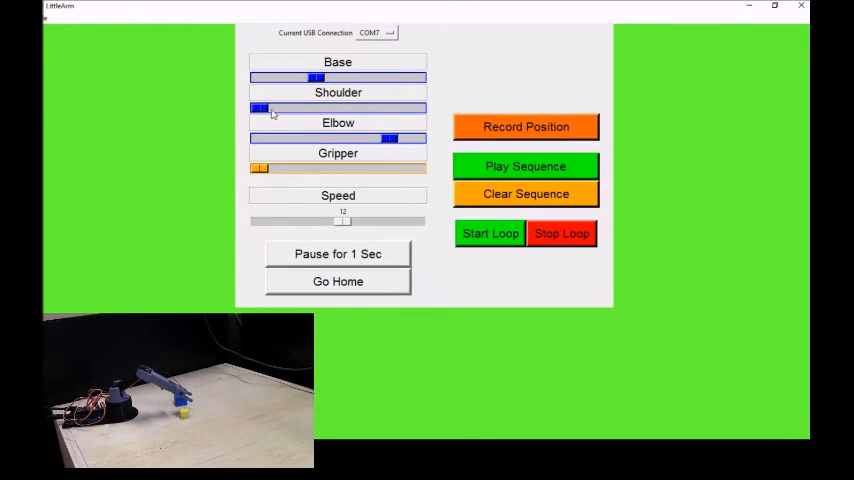
drag(260, 108, 300, 108)
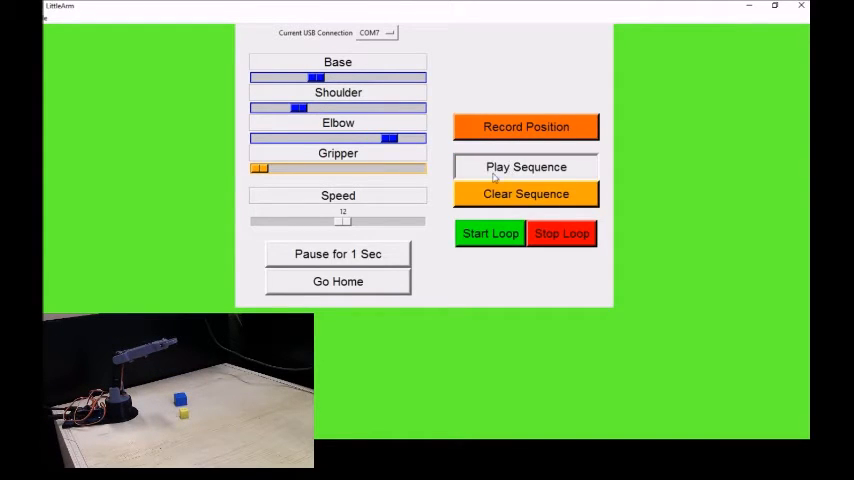
click(524, 166)
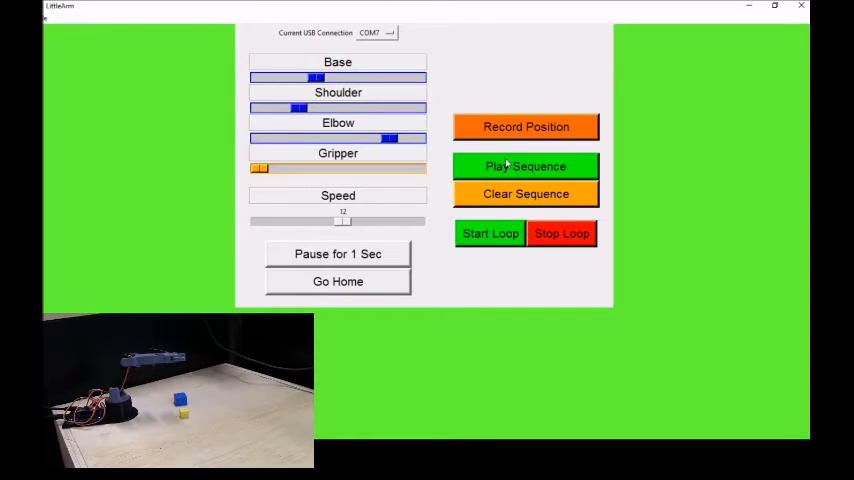
click(524, 166)
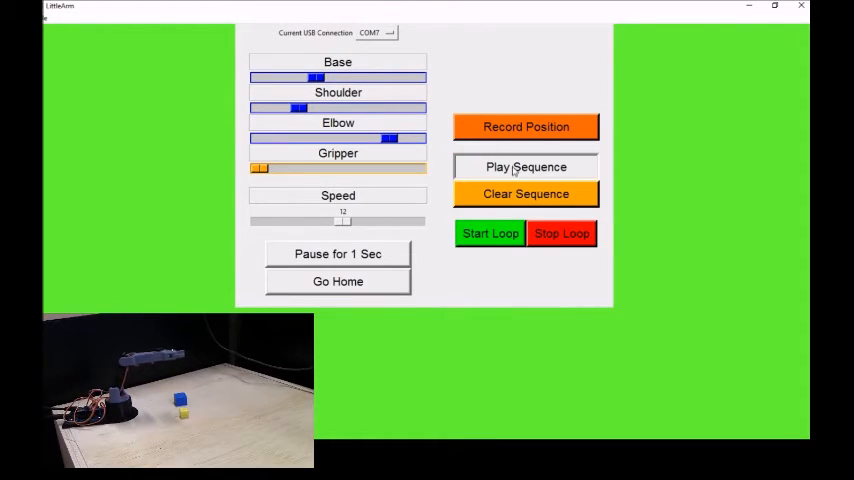
click(524, 166)
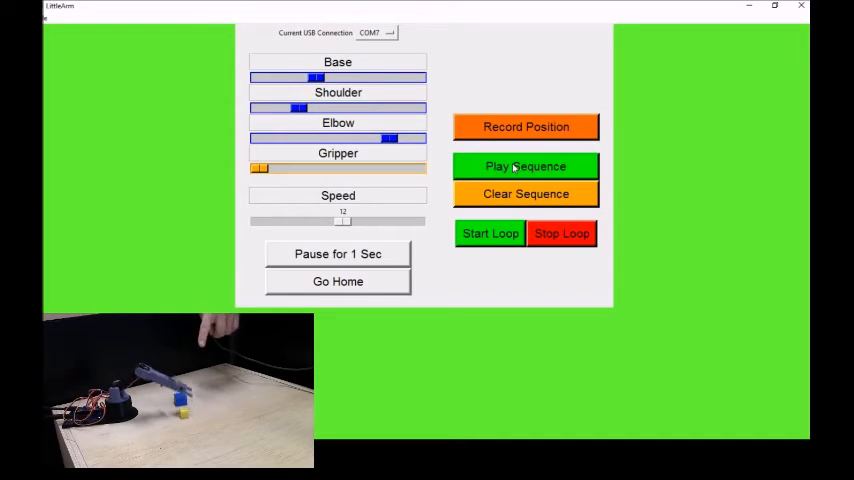
click(524, 166)
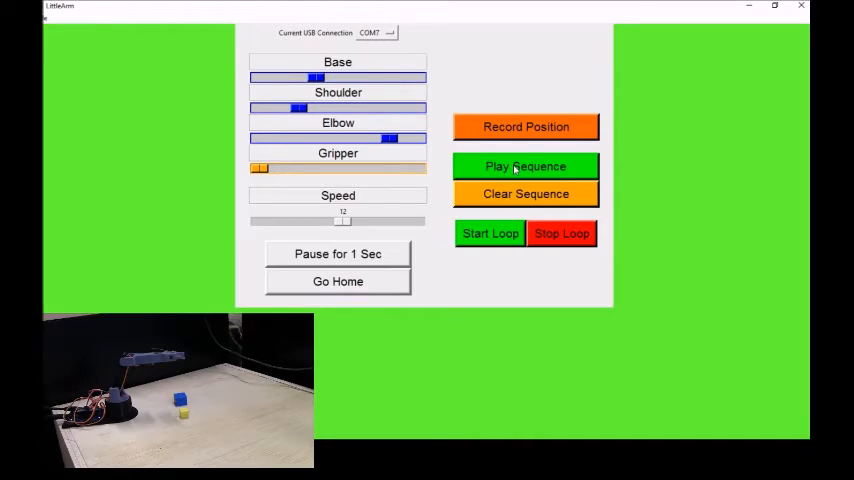
mouse_move(520, 126)
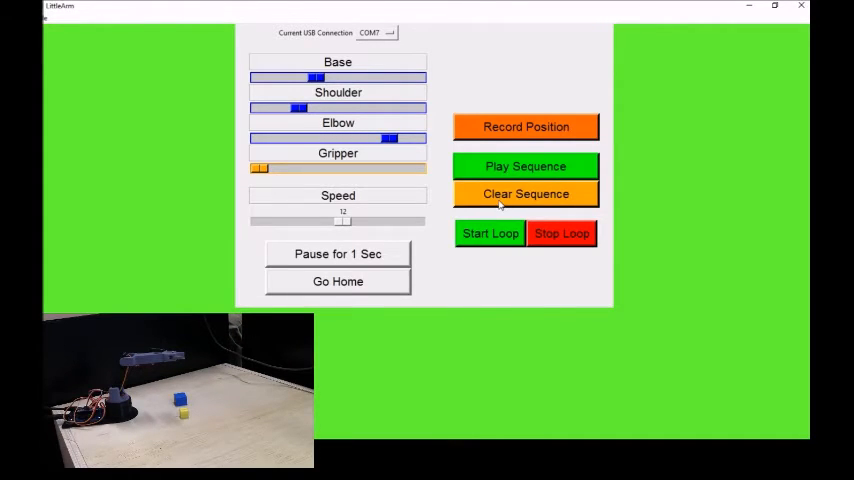
mouse_move(524, 196)
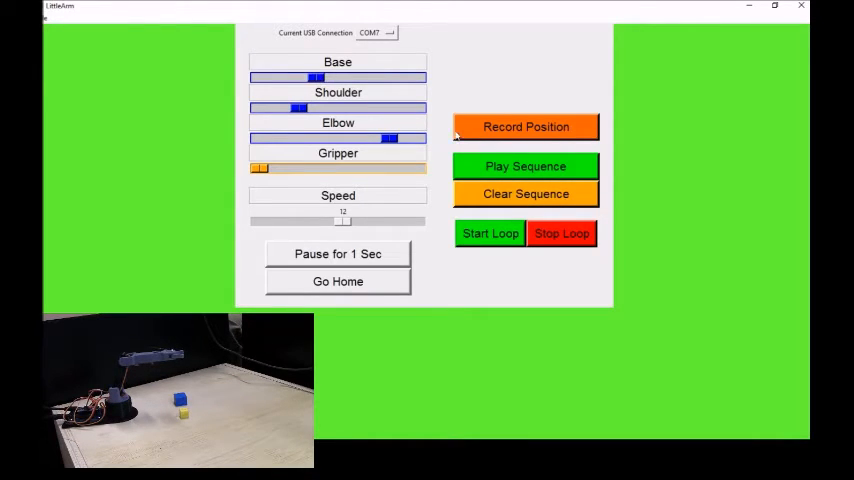
Step: Rotate the base toward the block, reach over it with shoulder and elbow, and close the gripper on it
drag(316, 76, 324, 76)
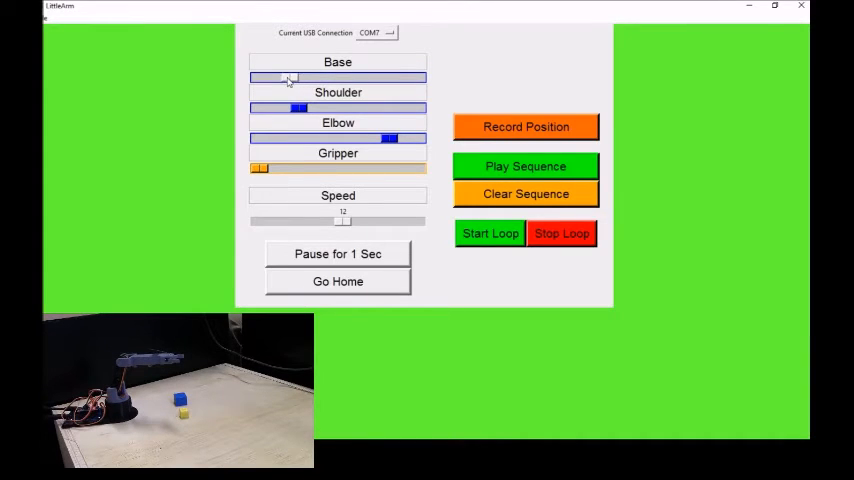
click(524, 128)
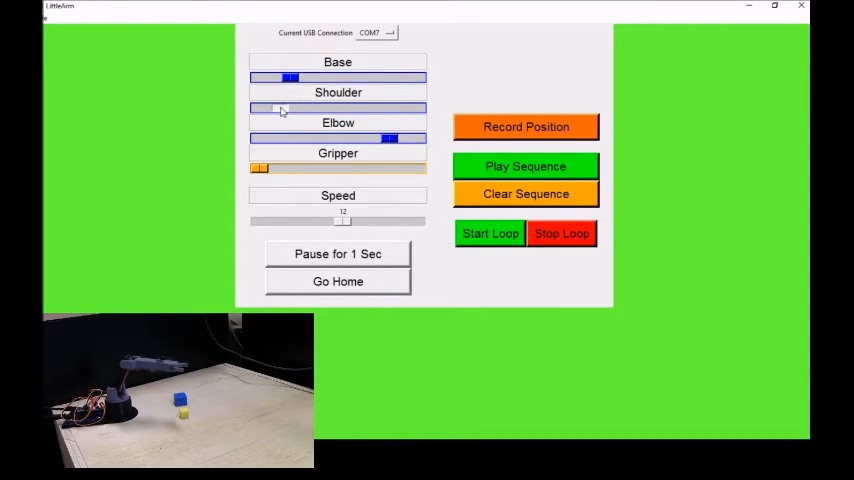
drag(280, 108, 256, 108)
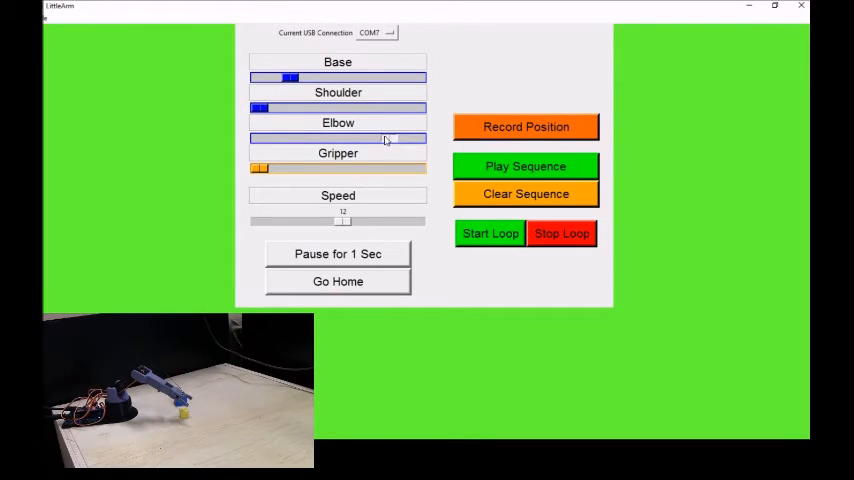
drag(384, 138, 400, 138)
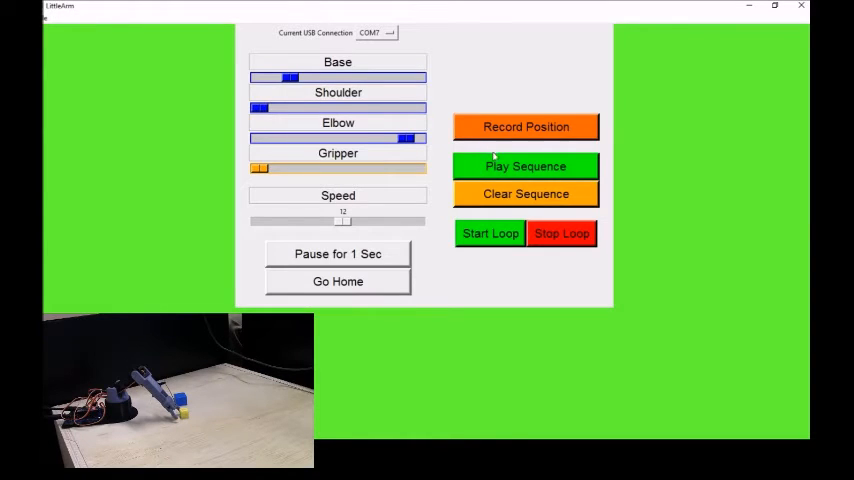
mouse_move(498, 138)
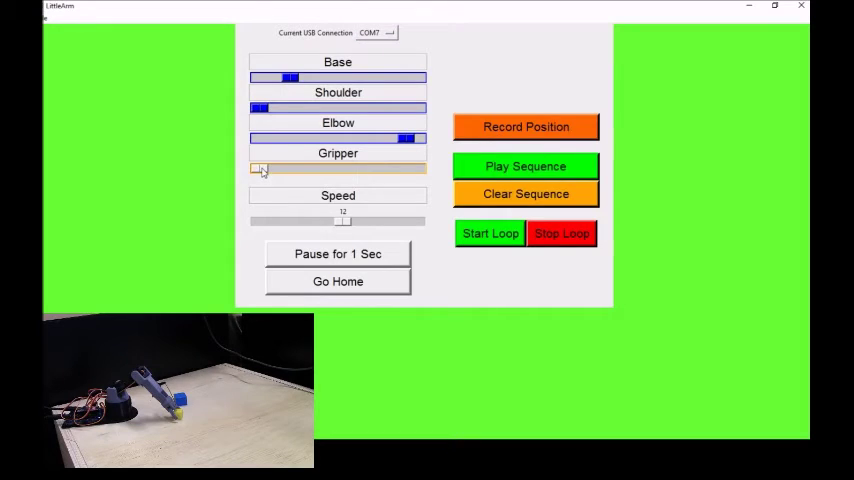
drag(258, 168, 344, 168)
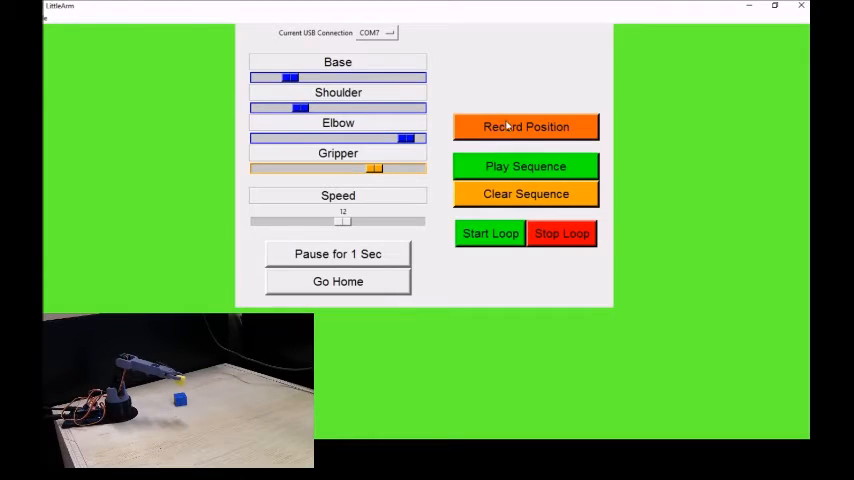
Step: Swing the base sideways carrying the block, lower the shoulder and release it
drag(290, 78, 276, 78)
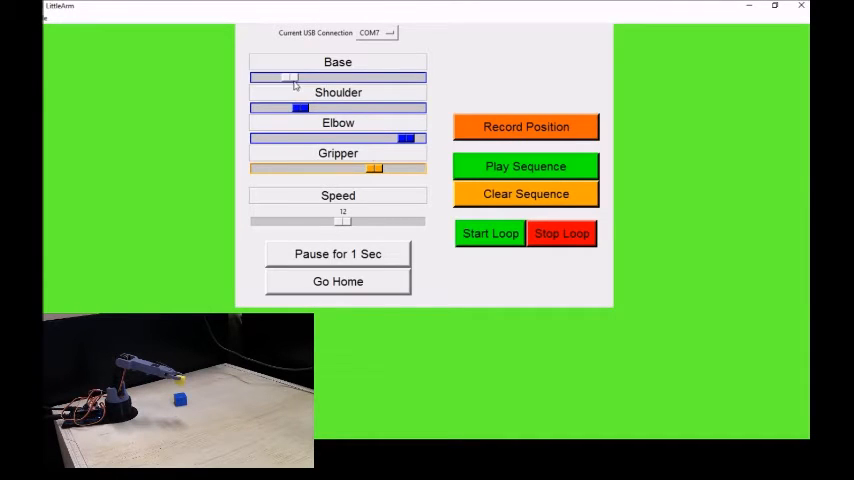
drag(290, 76, 336, 76)
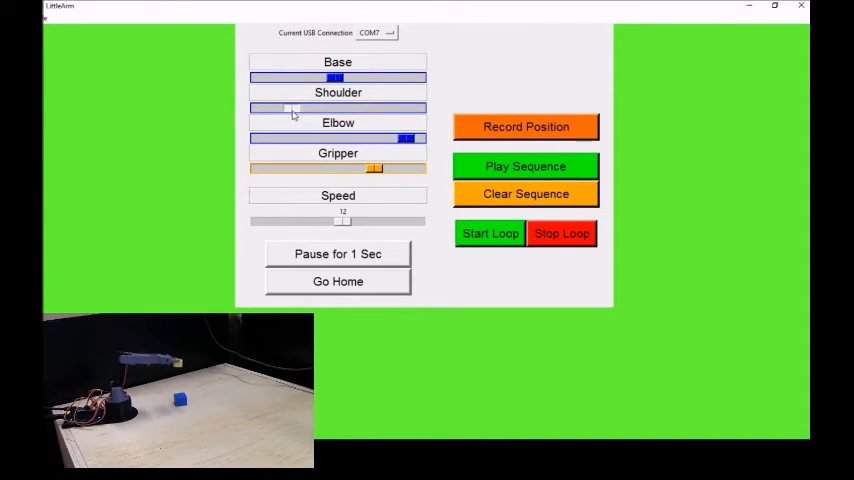
drag(292, 108, 270, 108)
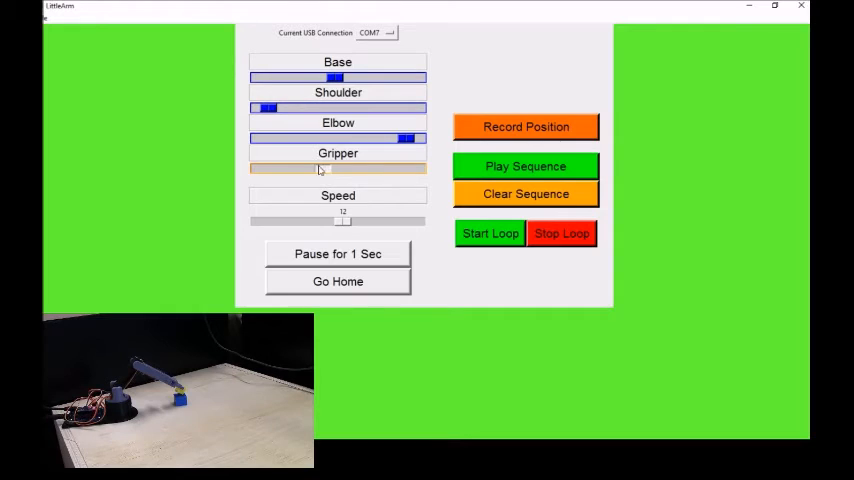
click(526, 128)
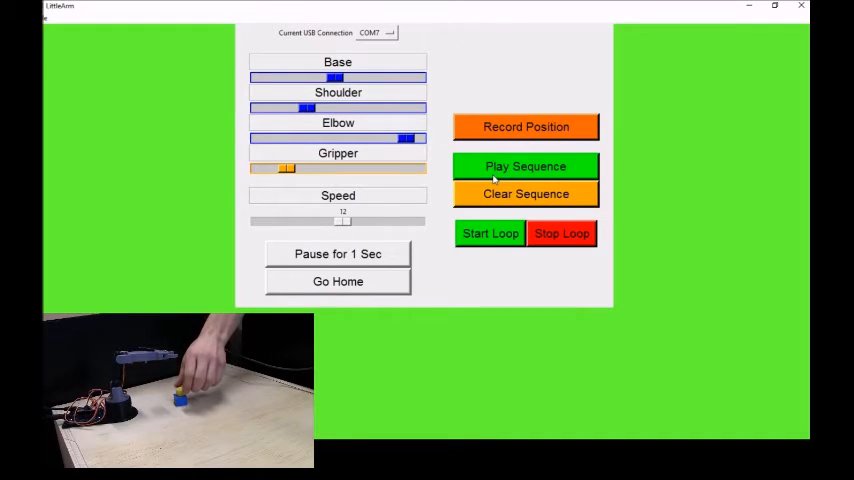
Step: Replay the recorded pick-up sequence a few times with Play Sequence
click(524, 166)
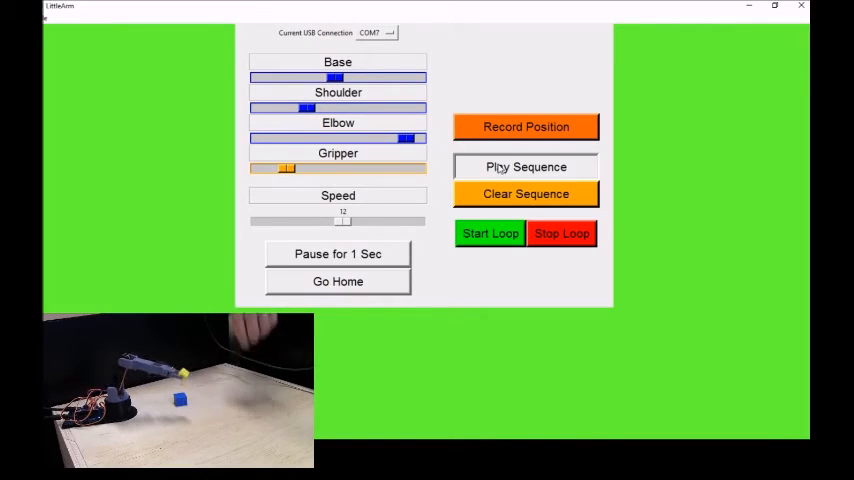
click(524, 166)
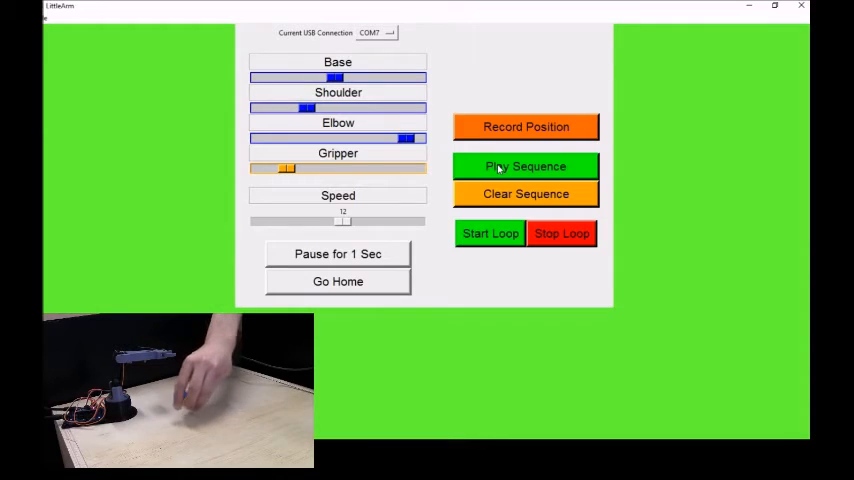
click(524, 166)
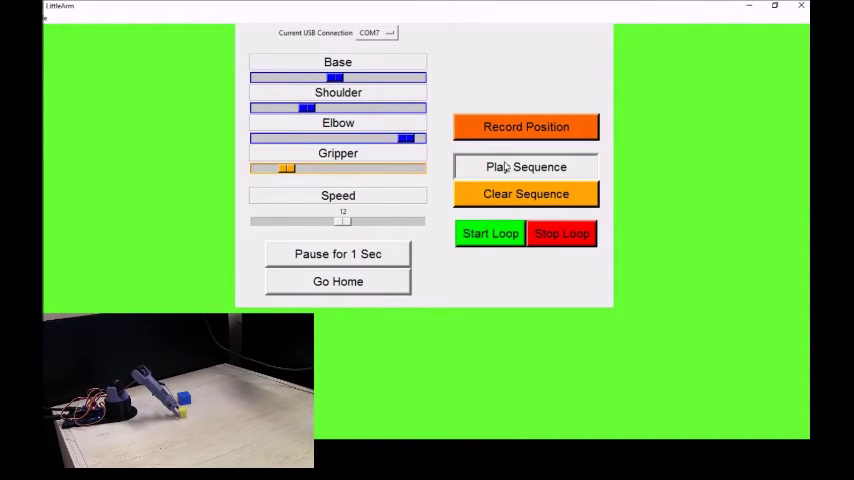
click(526, 166)
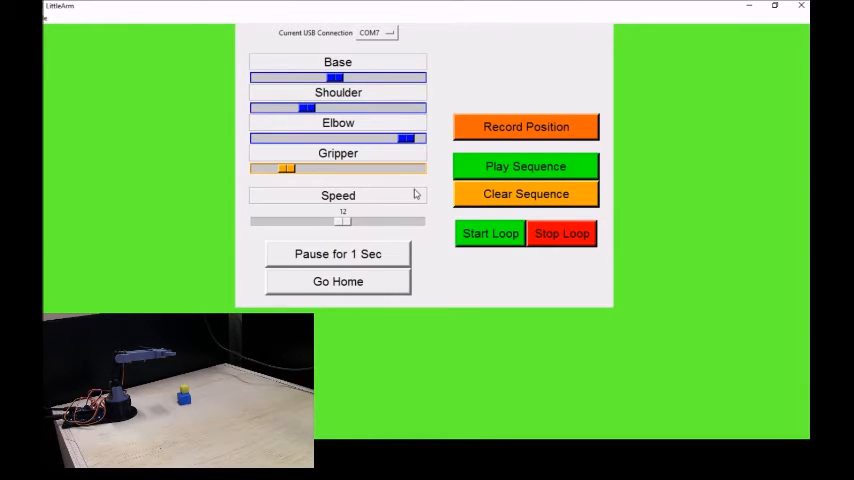
mouse_move(412, 208)
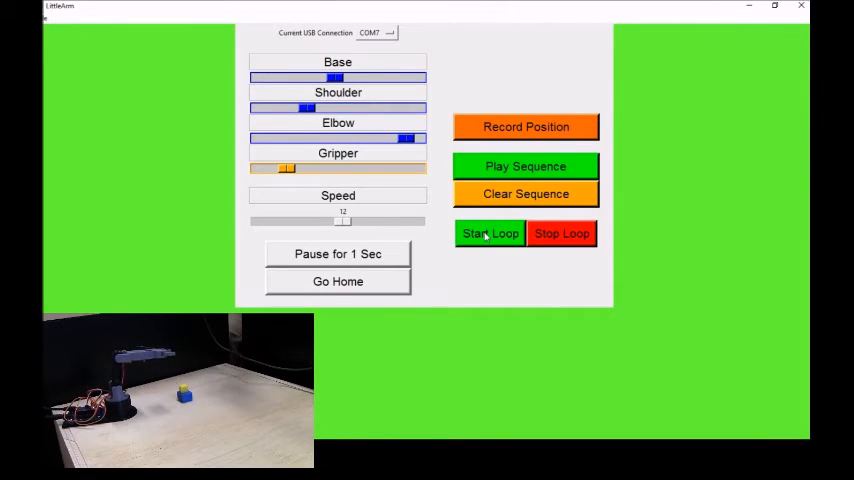
Step: Start looping the recorded sequence, then send the arm to its home pose
click(490, 232)
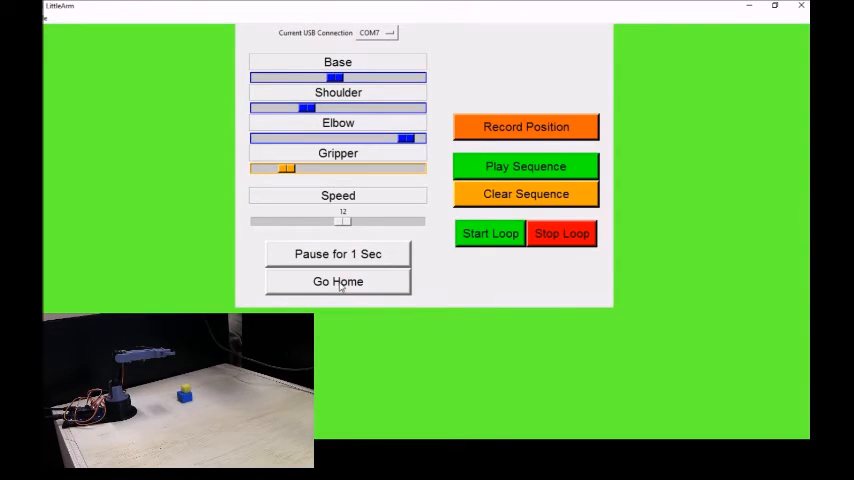
click(338, 280)
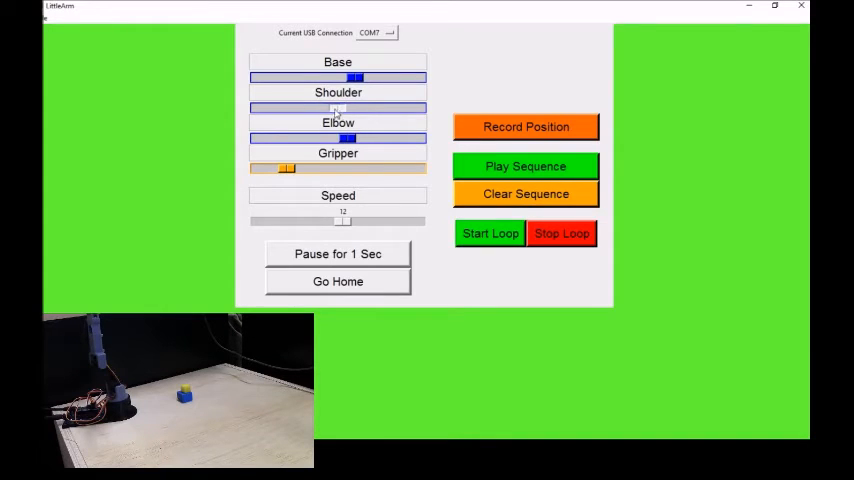
Step: Lower the shoulder and work the elbow out to full extension over the board
drag(336, 108, 272, 108)
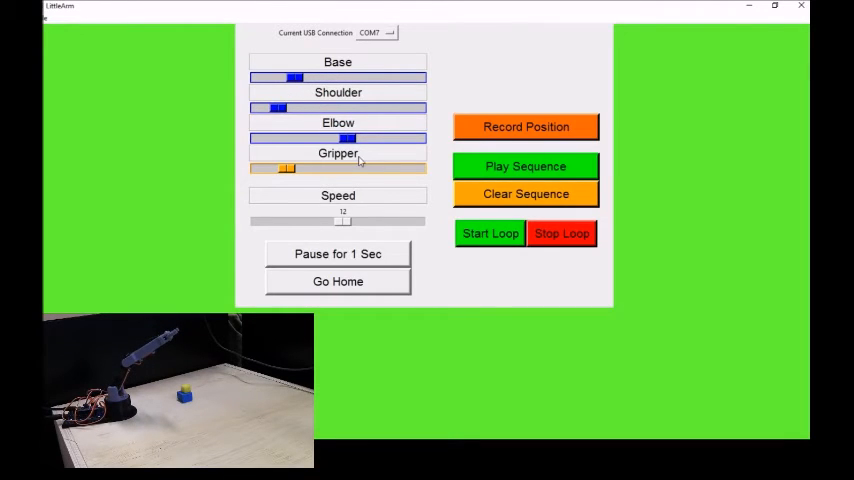
drag(344, 138, 330, 138)
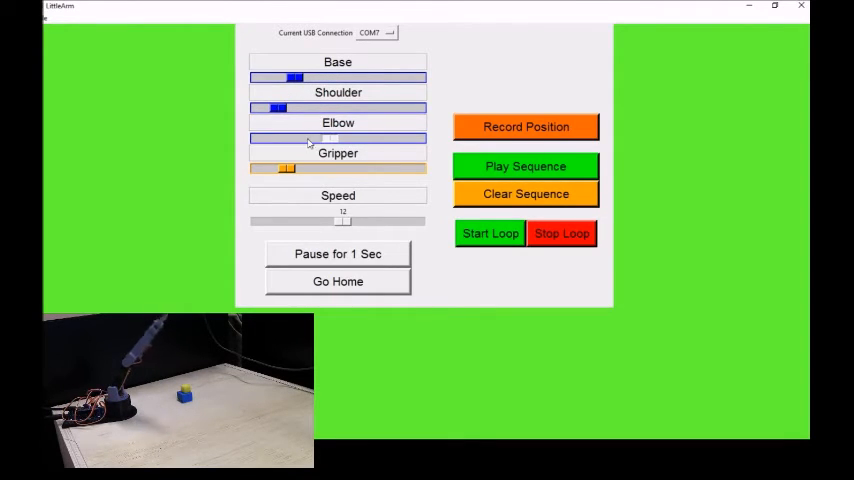
drag(330, 138, 392, 138)
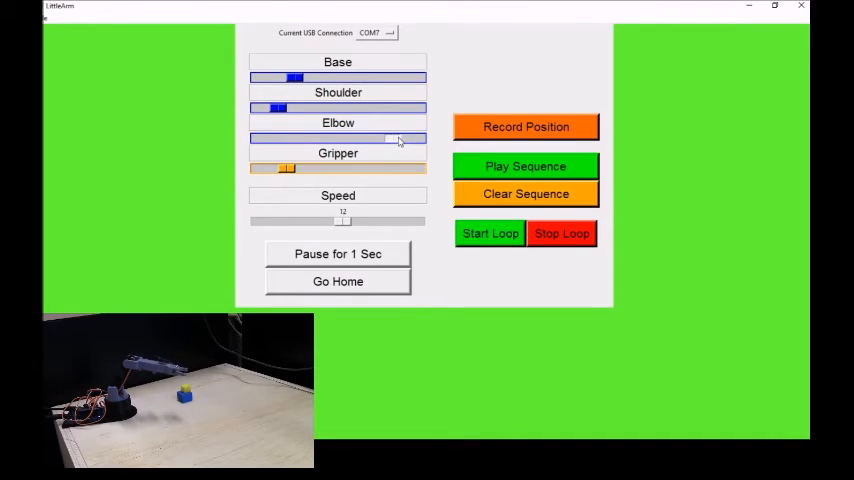
drag(390, 138, 420, 138)
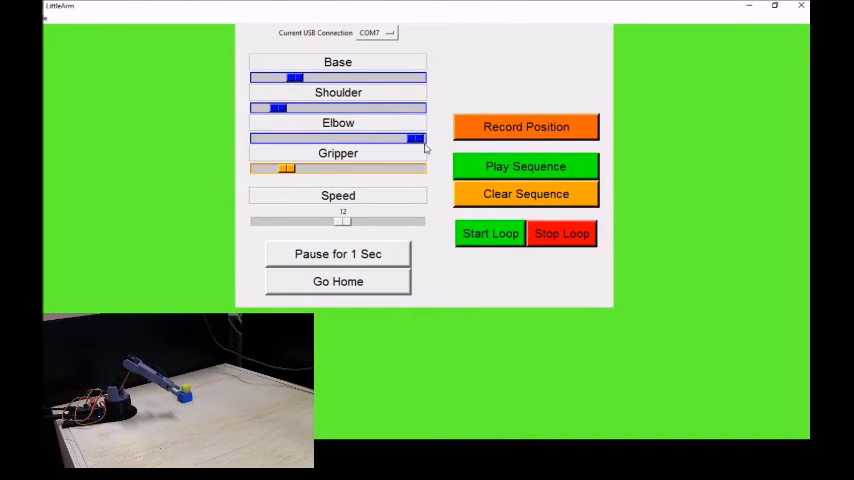
drag(416, 138, 350, 138)
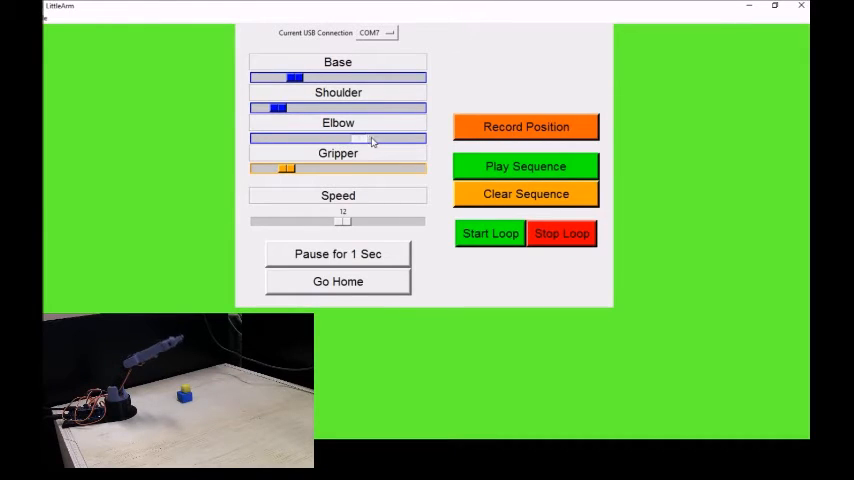
Step: Swing the elbow back and forth, finishing with the arm stretched low over the board
drag(356, 138, 416, 138)
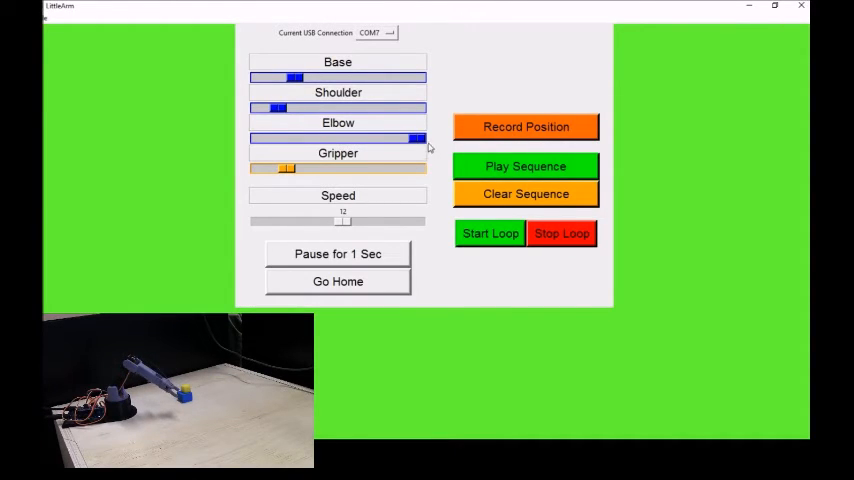
drag(416, 138, 320, 138)
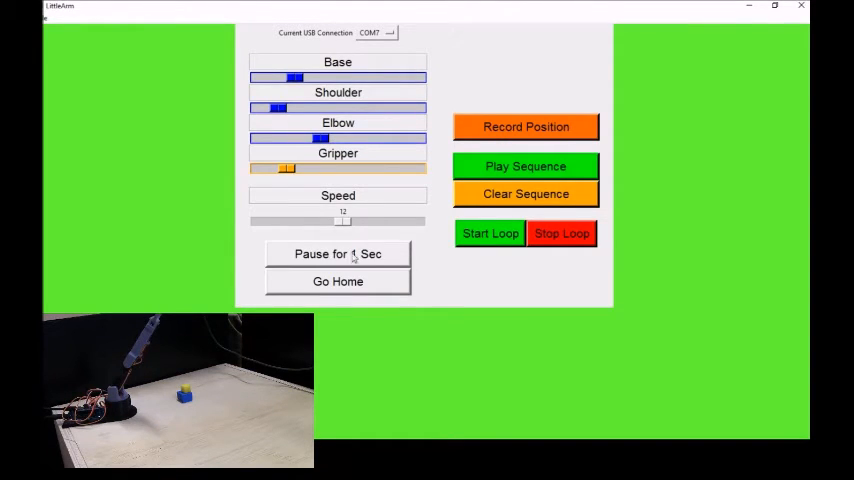
drag(278, 108, 258, 108)
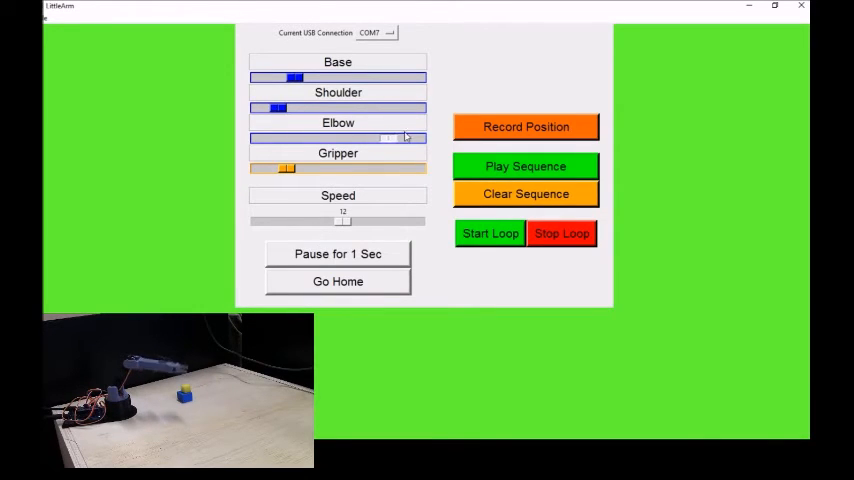
drag(390, 138, 410, 138)
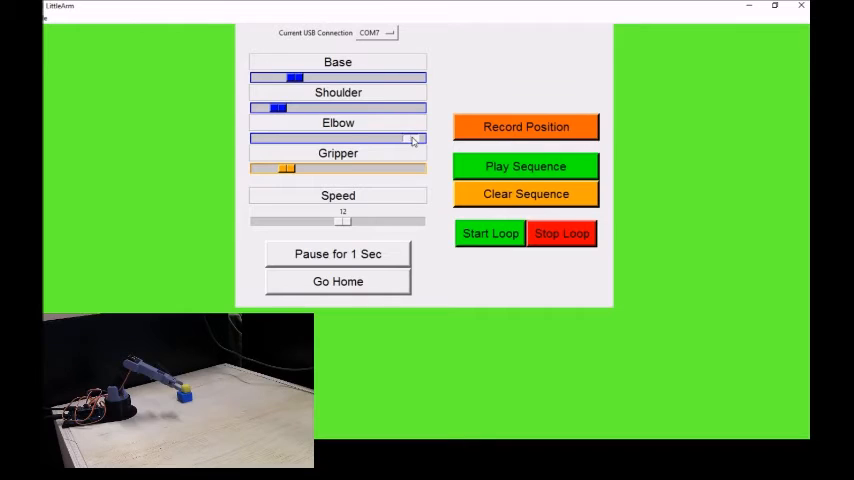
drag(410, 138, 330, 138)
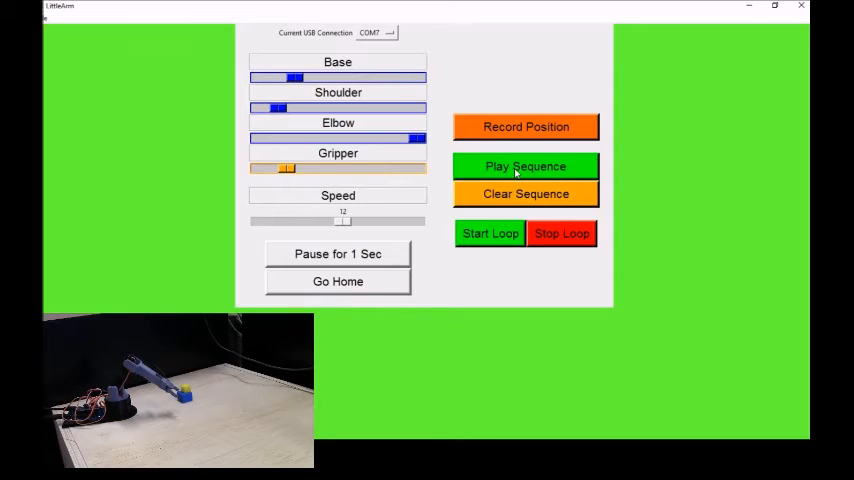
Step: Run Play Sequence repeatedly so the arm performs the recorded positions several times
click(524, 166)
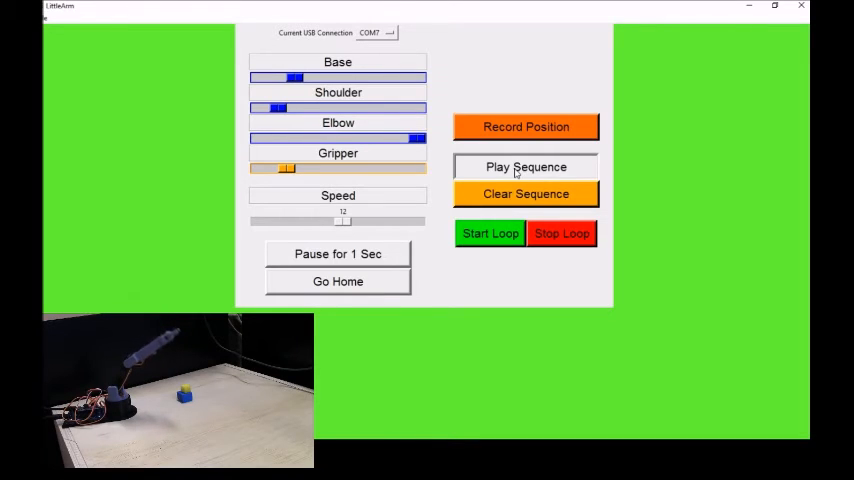
click(524, 166)
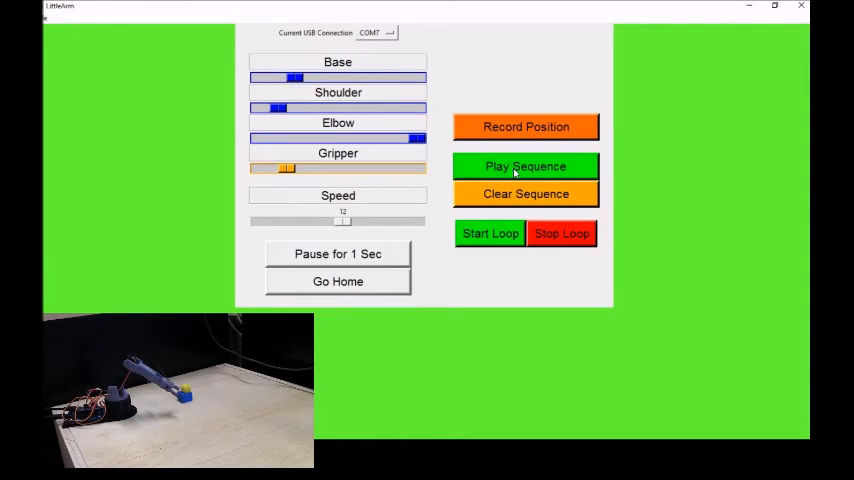
click(526, 166)
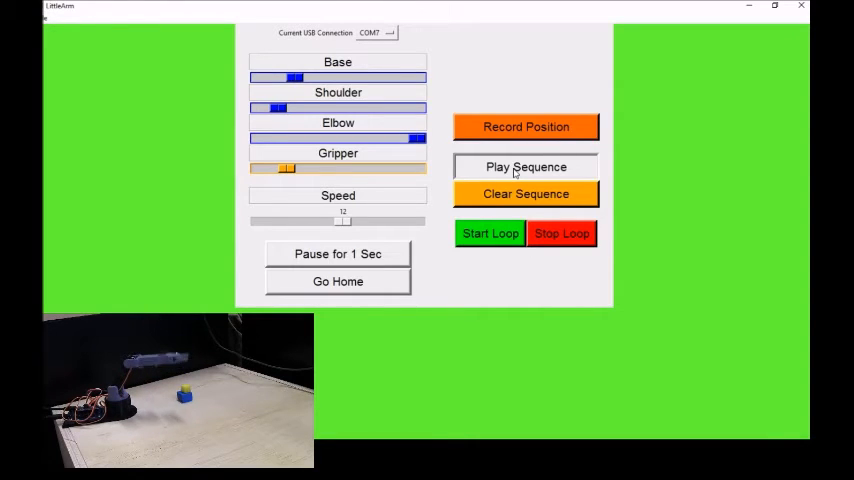
click(524, 166)
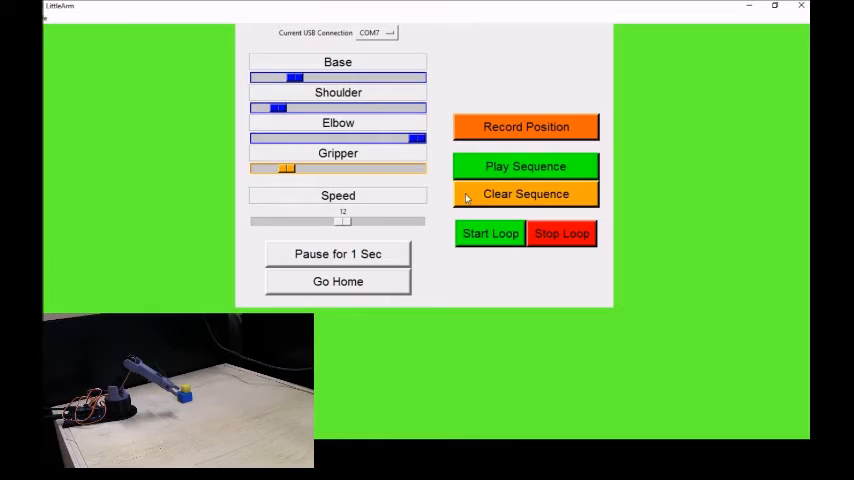
click(524, 166)
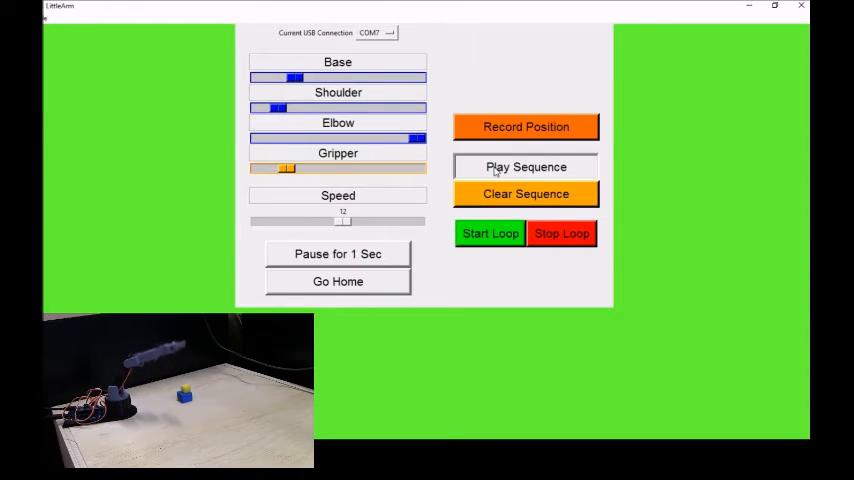
click(526, 166)
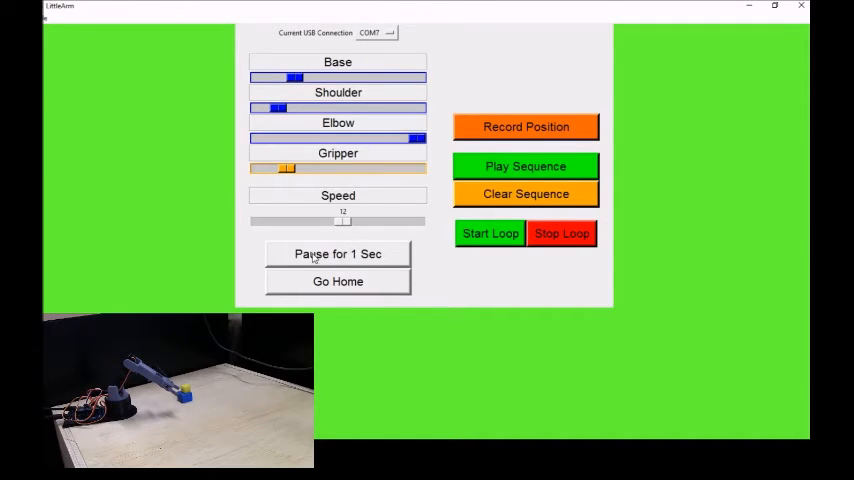
mouse_move(376, 252)
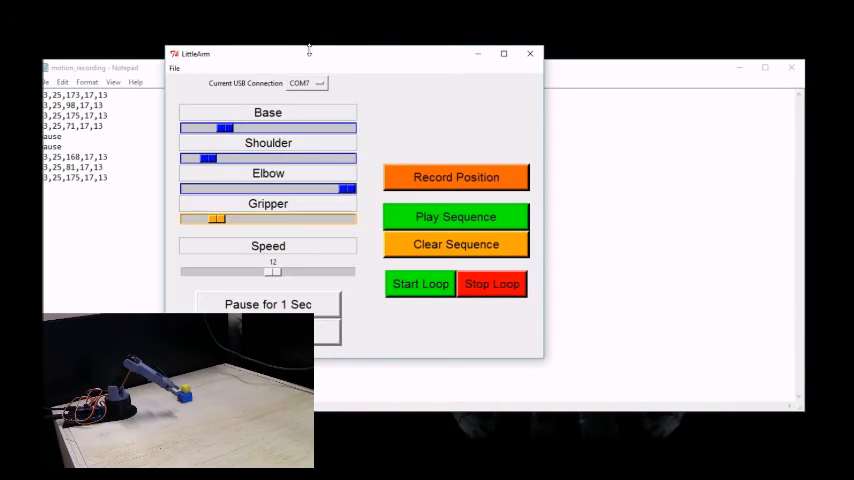
Step: Start sequence playback on the arm with the motion recording file open alongside
click(456, 216)
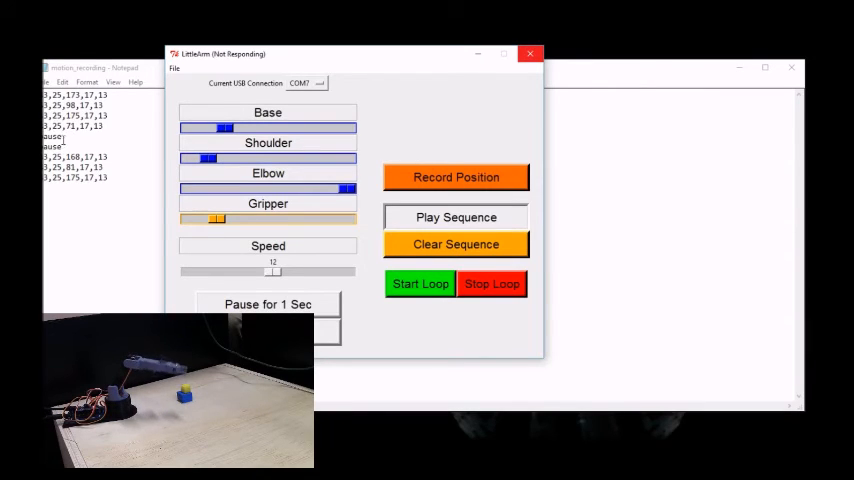
Step: Replay the sequence on the arm with the controller beside the Notepad recording
click(456, 216)
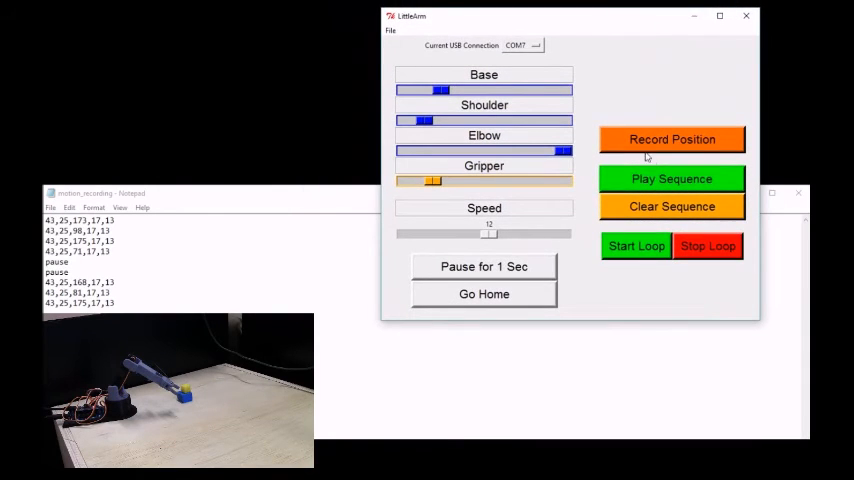
click(672, 180)
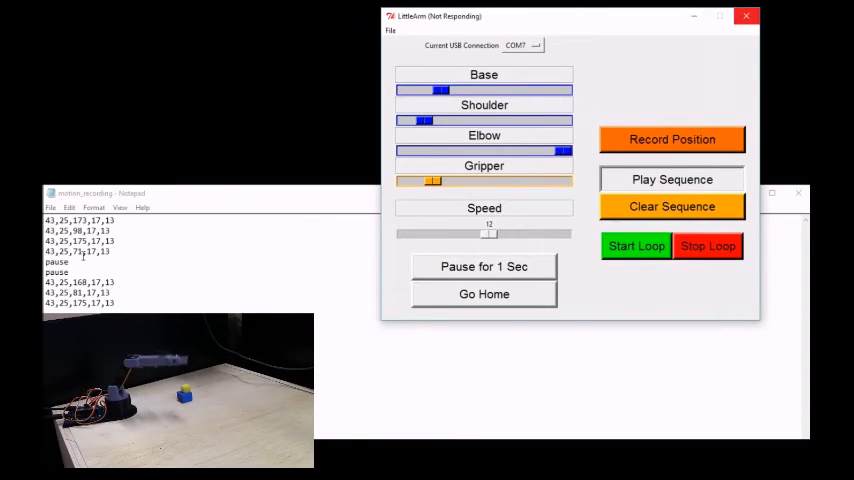
Step: Select a joint-position value in the motion recording file for editing
click(672, 180)
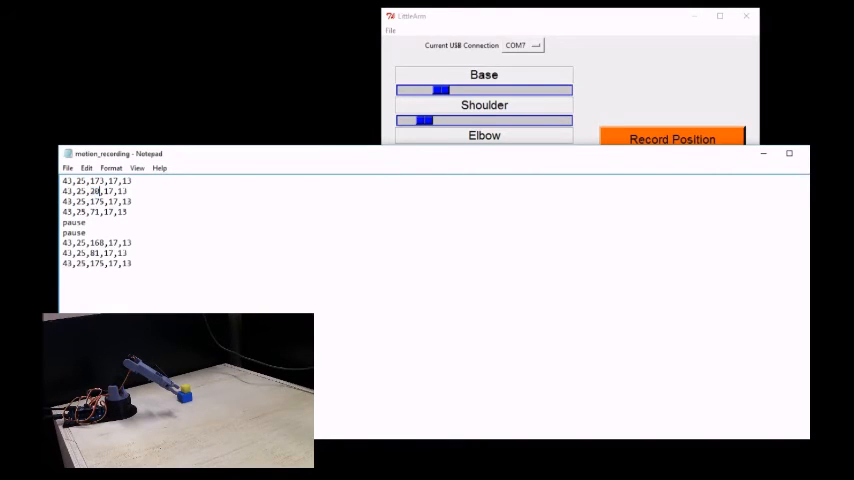
double_click(92, 212)
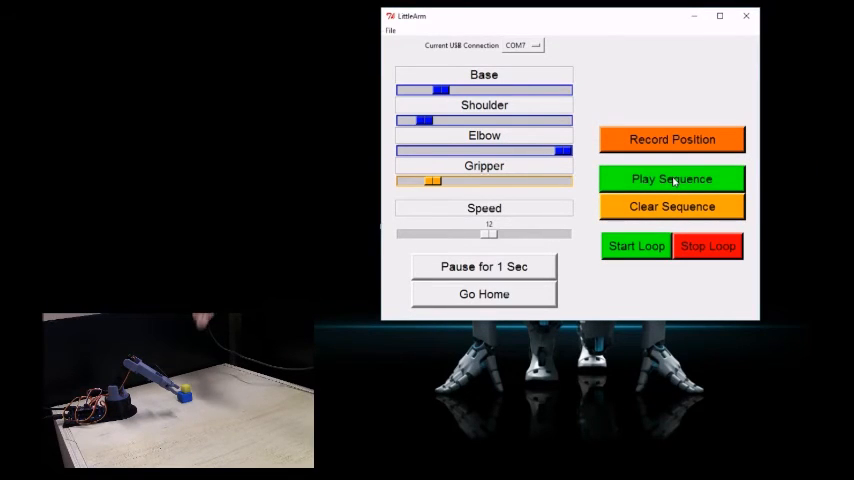
Step: Replay the recorded sequence on the robot arm from the LittleArm window
click(672, 180)
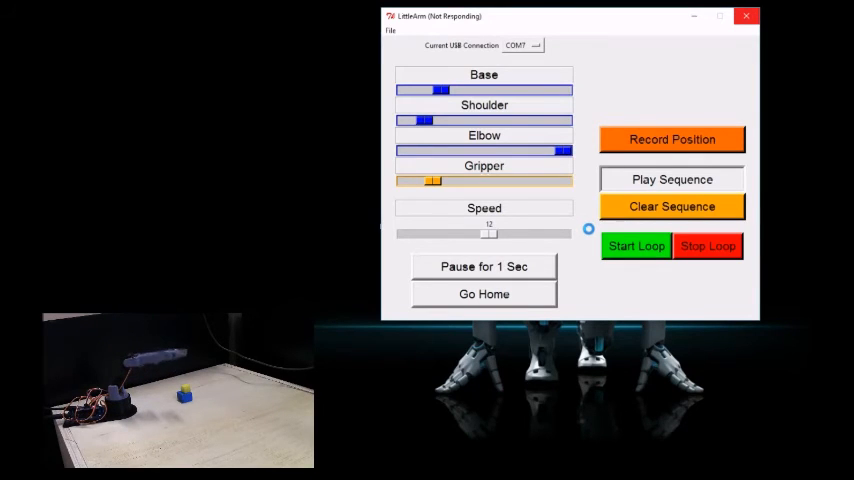
click(672, 180)
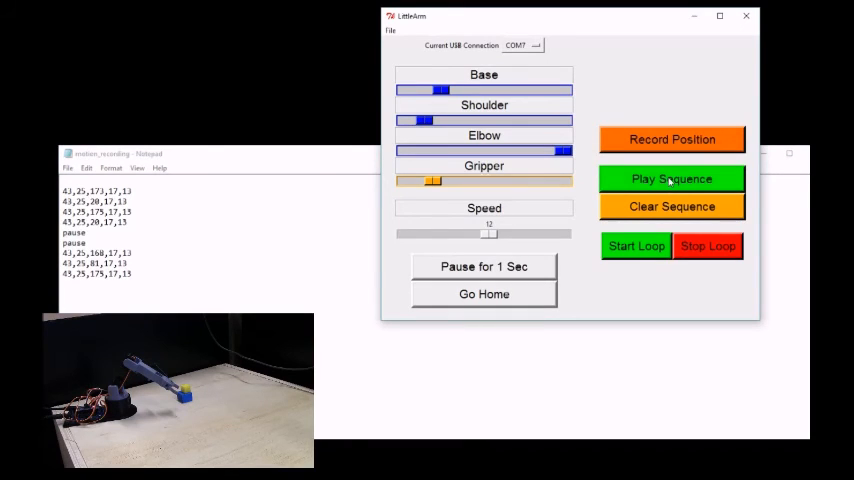
Step: Run the sequence until the controller freezes, then close the unresponsive program
click(672, 180)
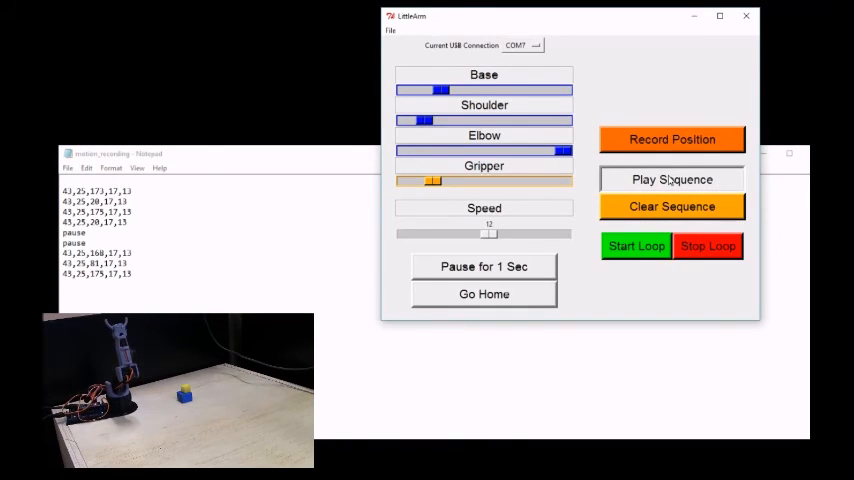
click(672, 180)
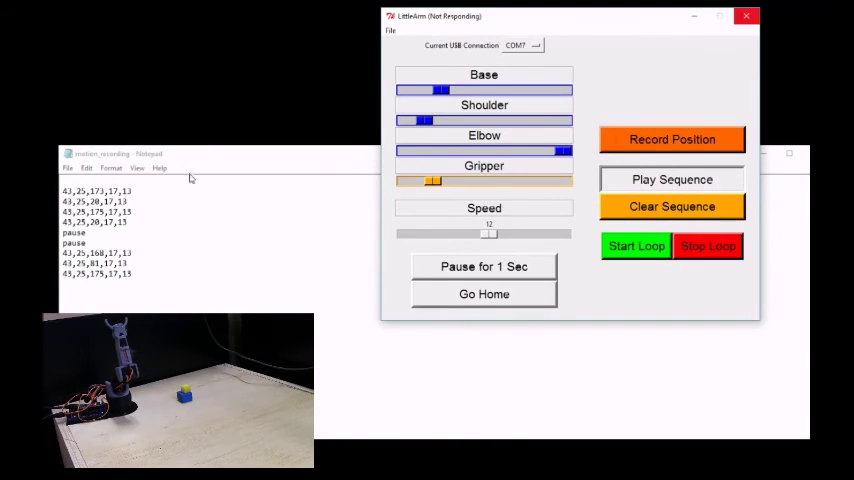
mouse_move(252, 160)
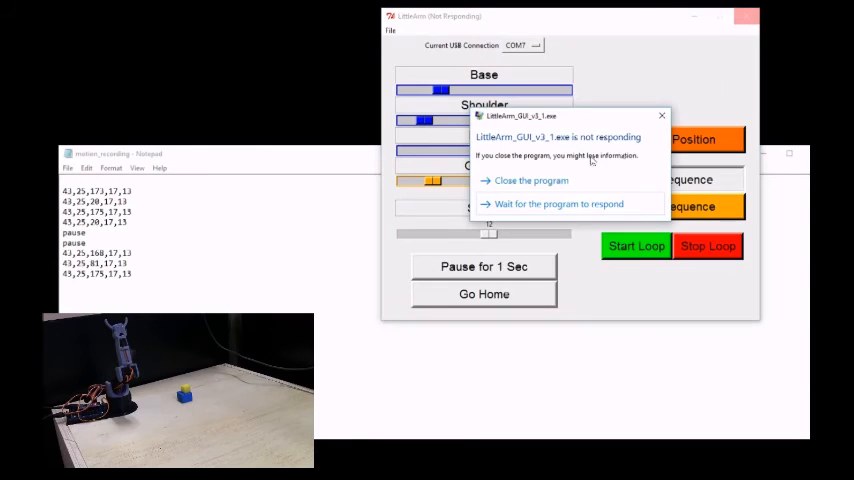
click(558, 204)
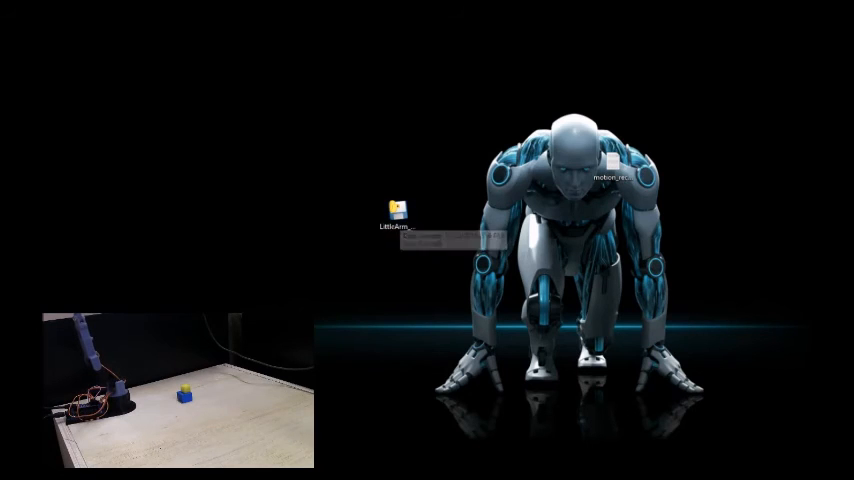
Step: Relaunch LittleArm GUI from its desktop shortcut, reconnecting on COM7
double_click(396, 210)
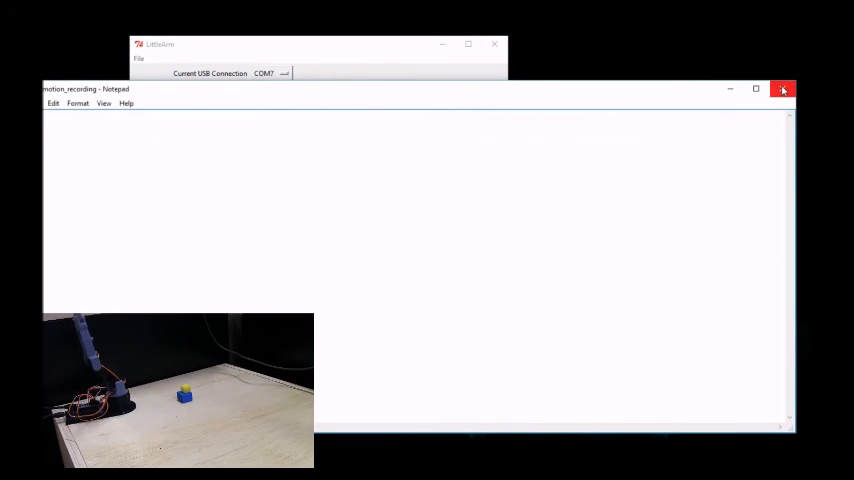
mouse_move(664, 96)
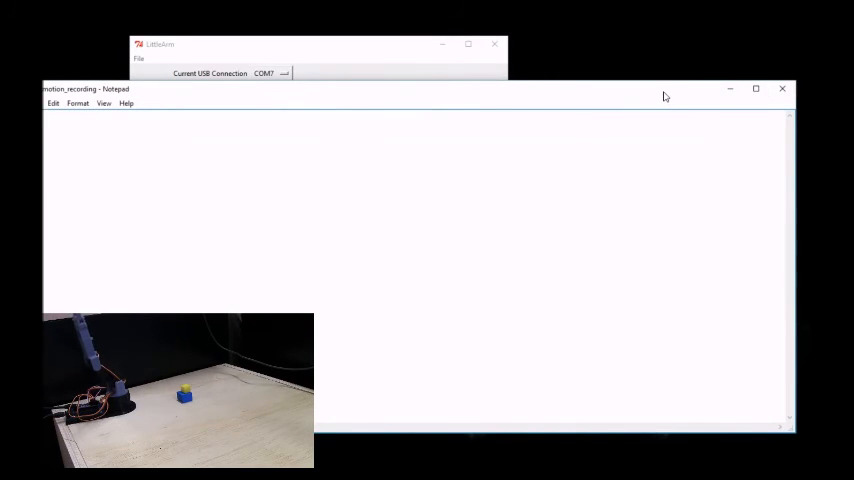
mouse_move(784, 88)
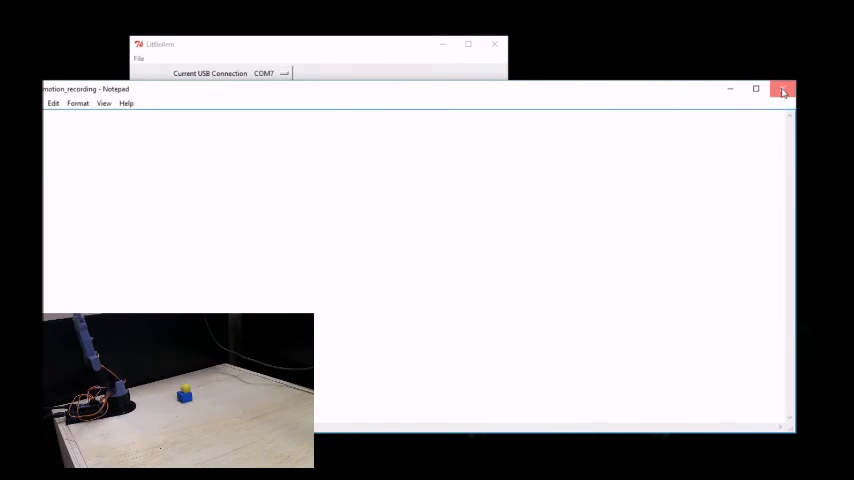
Step: Close the empty Notepad, reposition base, shoulder and elbow sliders, and show the File menu
click(784, 88)
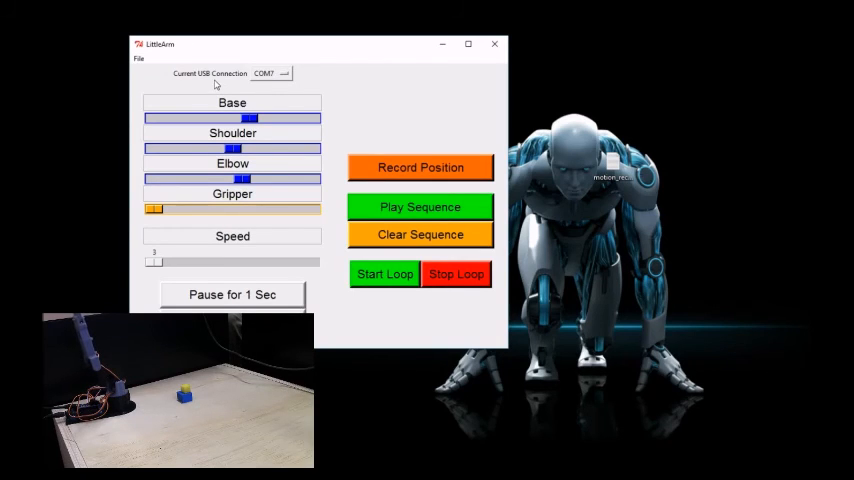
mouse_move(302, 170)
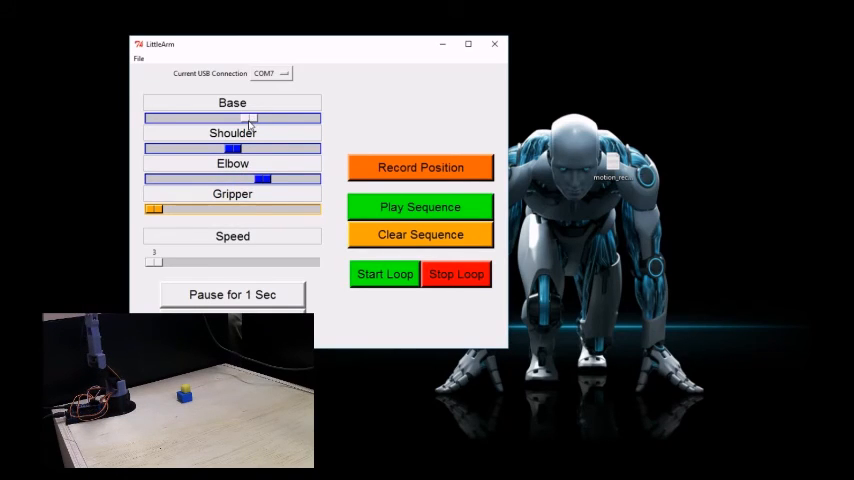
drag(250, 118, 184, 118)
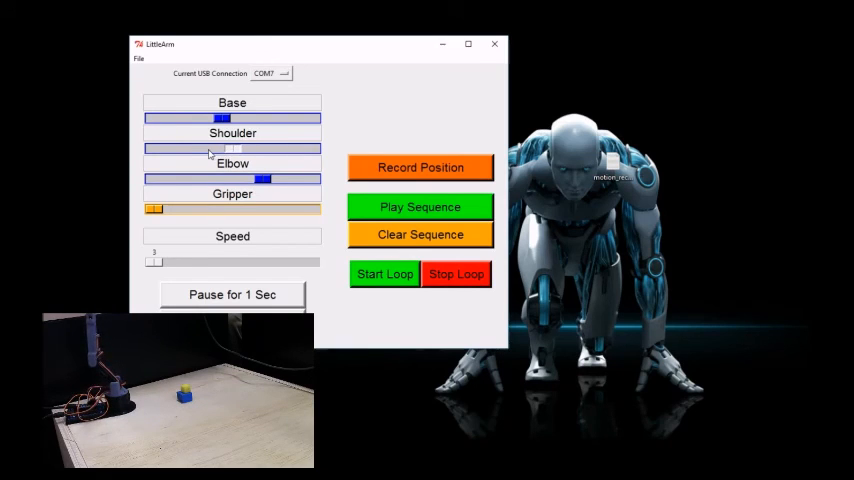
drag(230, 148, 180, 148)
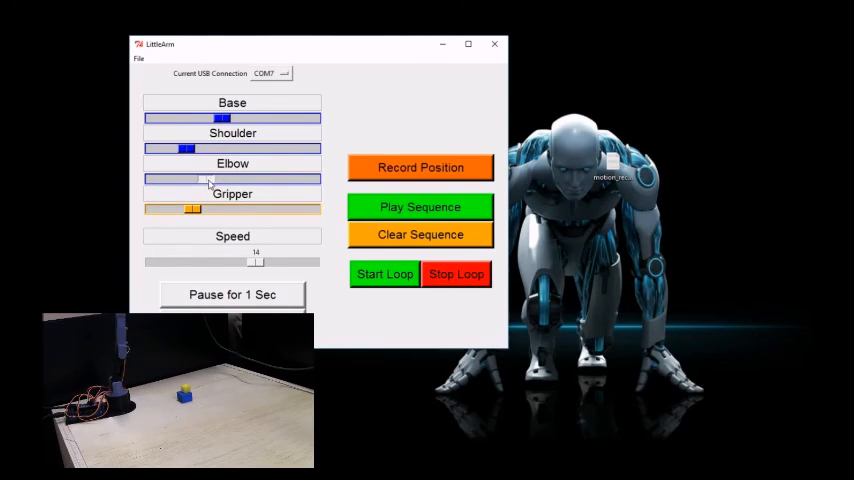
drag(204, 180, 256, 180)
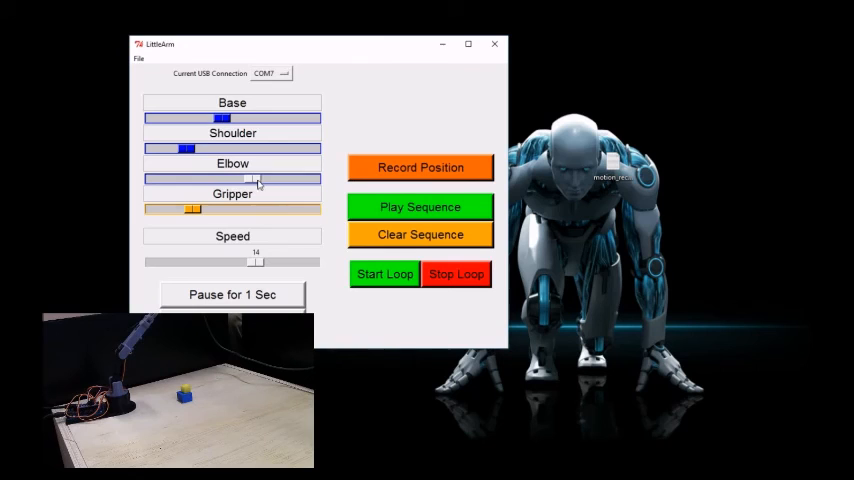
drag(256, 180, 308, 180)
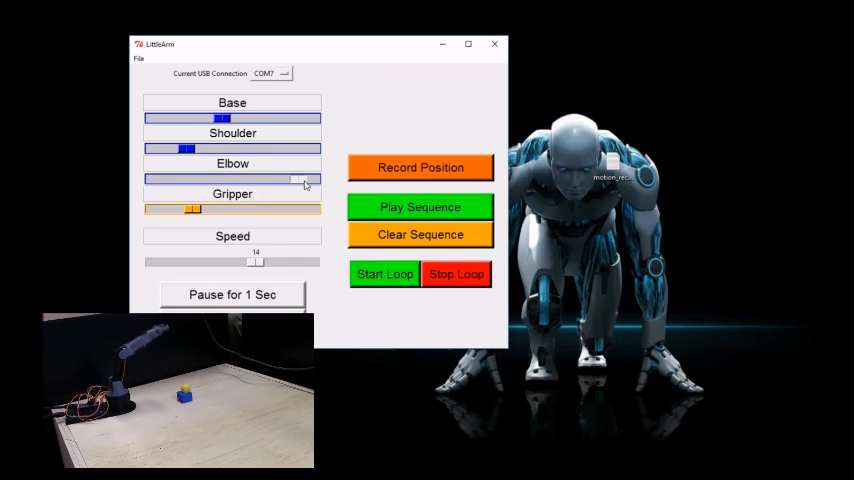
drag(304, 180, 296, 180)
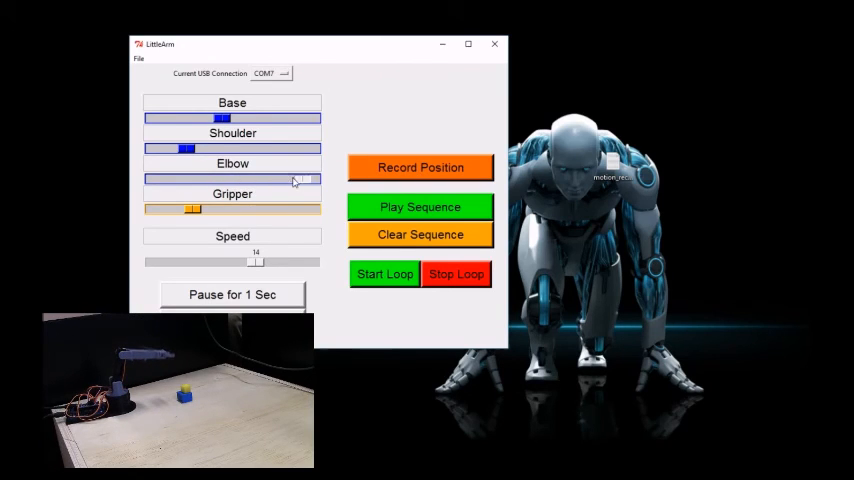
drag(300, 180, 258, 180)
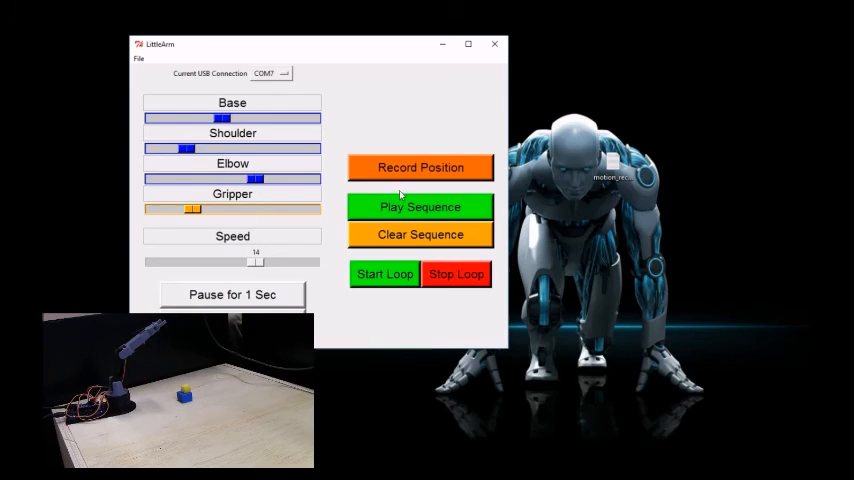
click(140, 60)
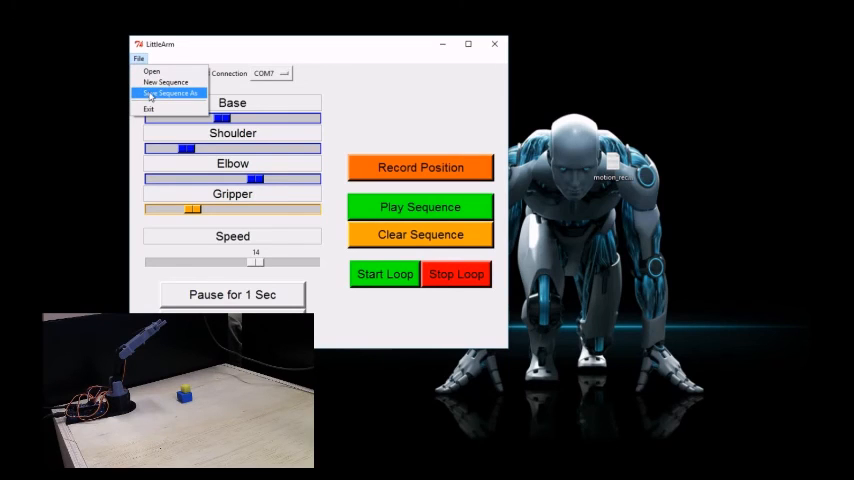
Step: Save the sequence as a new file named 'wave' on the desktop
click(168, 92)
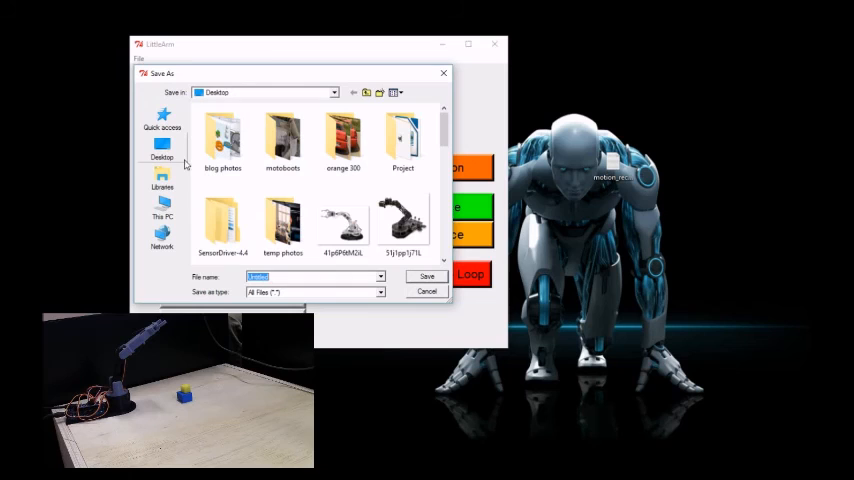
mouse_move(280, 278)
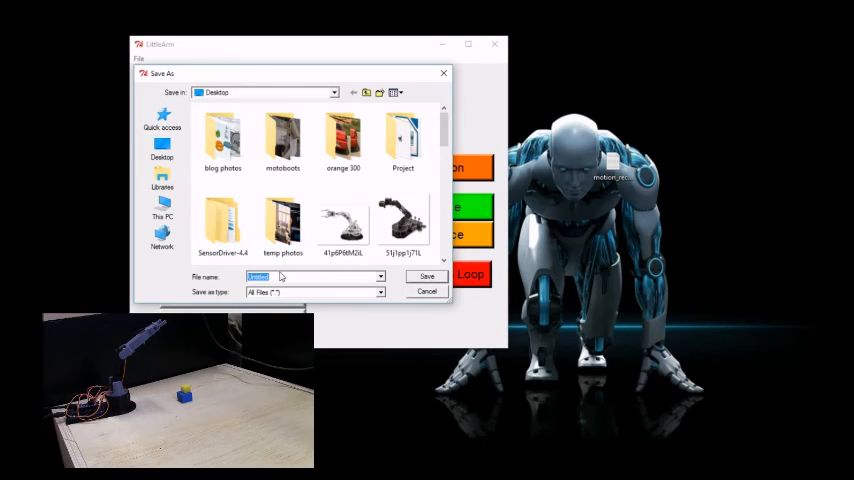
text(wave)
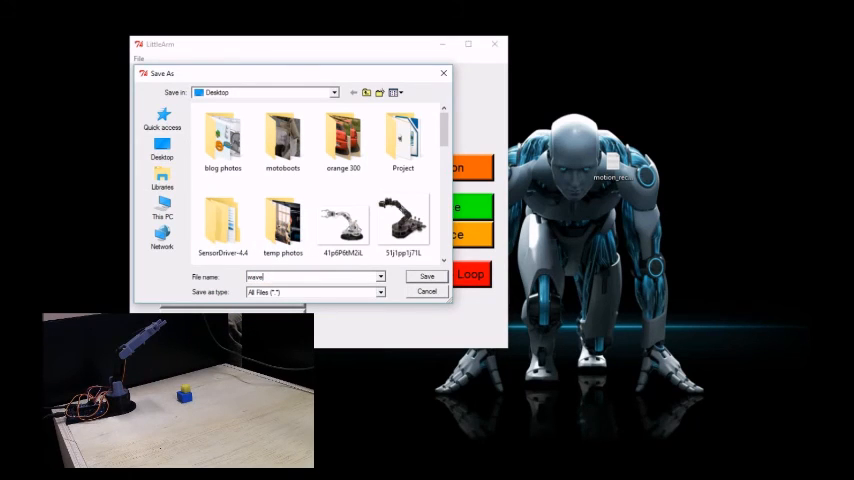
click(342, 220)
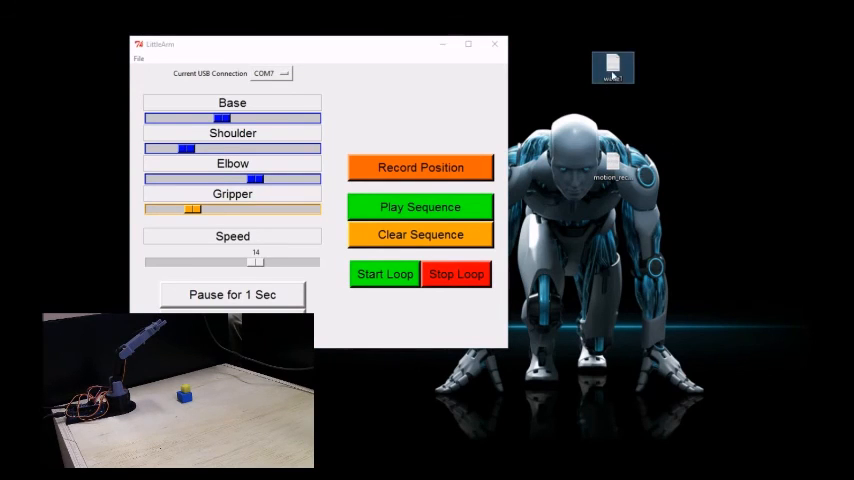
double_click(612, 68)
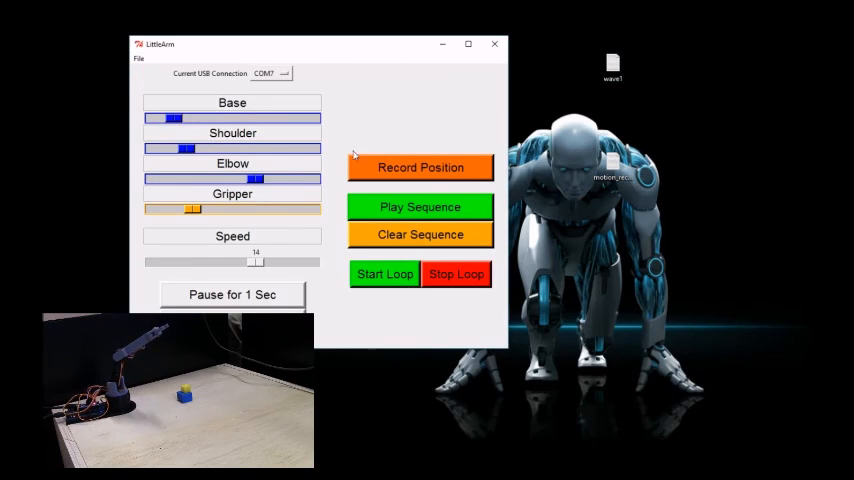
mouse_move(696, 234)
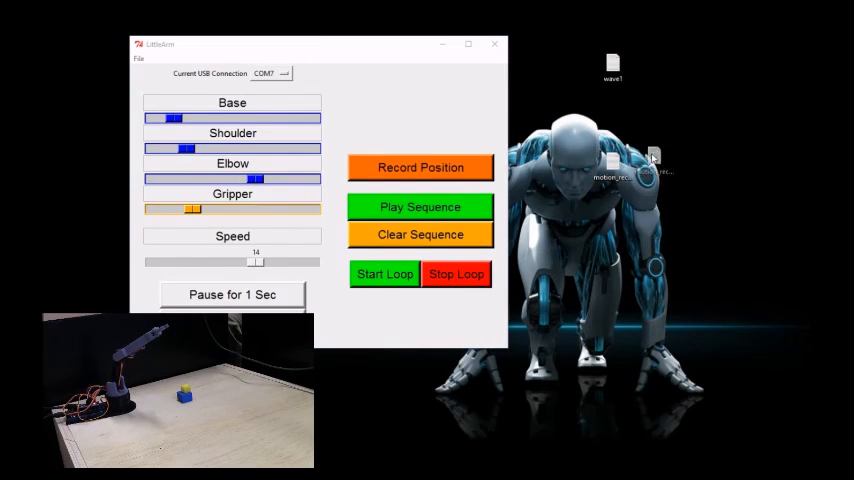
Step: Load the motion_recording sequence file from the desktop and replay it on the arm twice
click(140, 60)
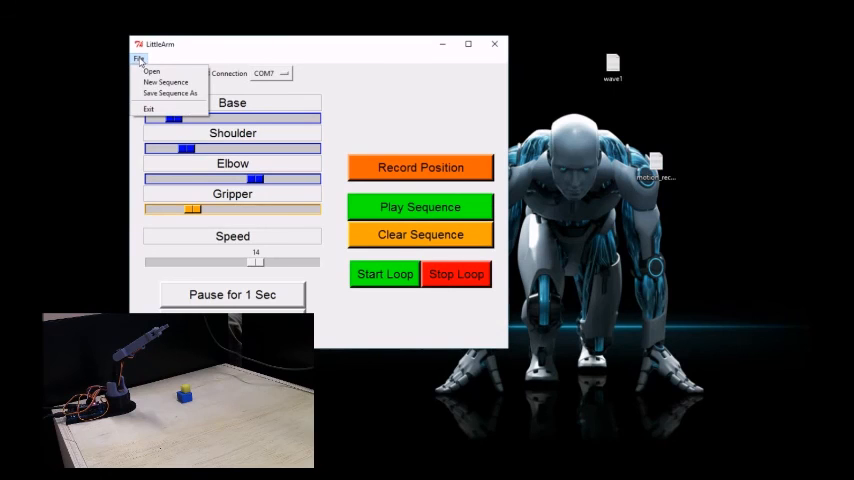
click(152, 70)
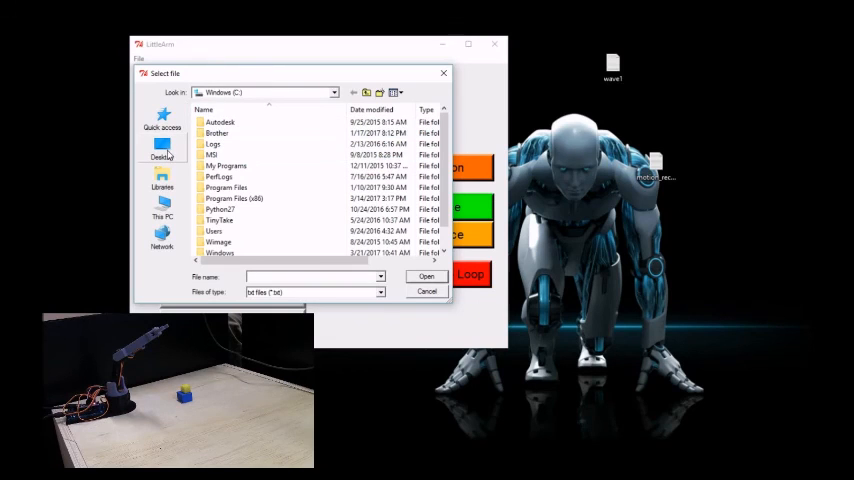
click(162, 152)
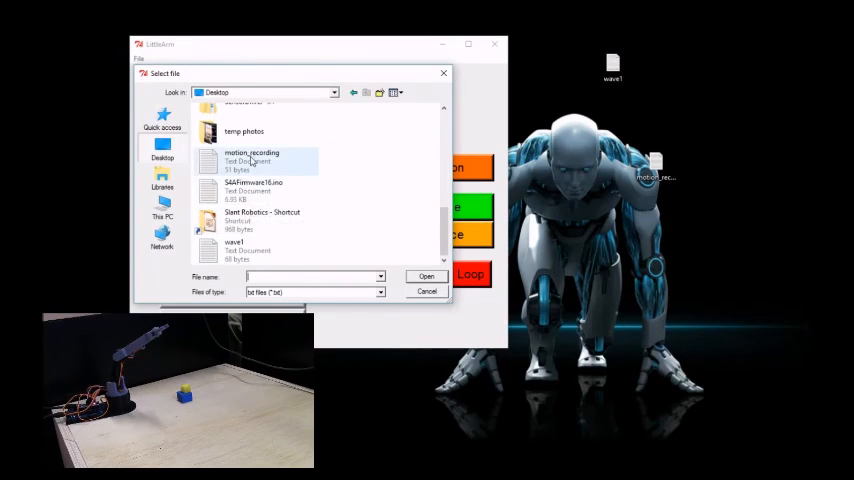
click(428, 292)
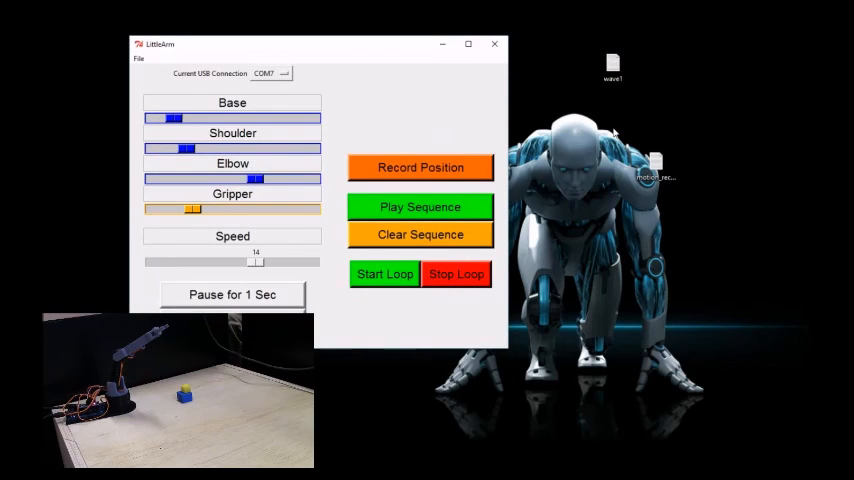
mouse_move(336, 146)
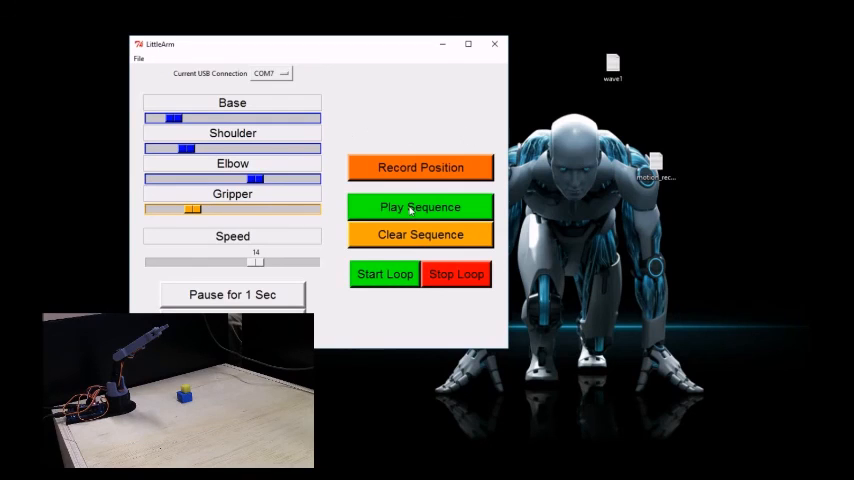
click(420, 208)
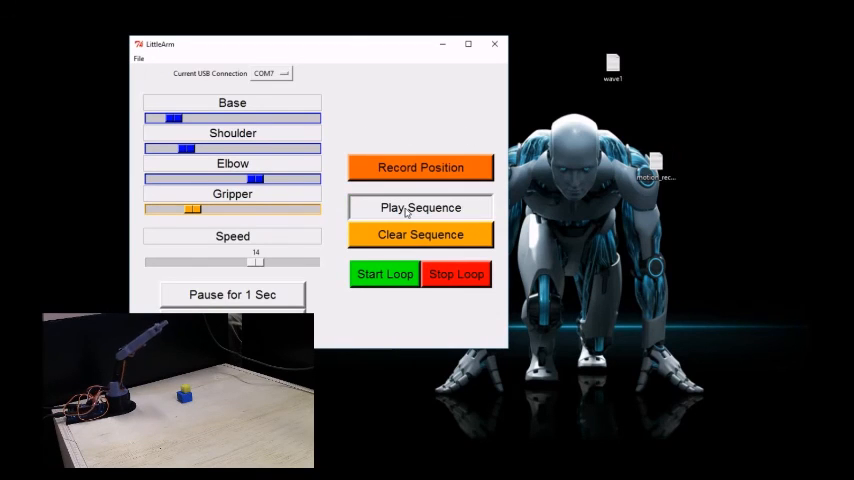
click(420, 208)
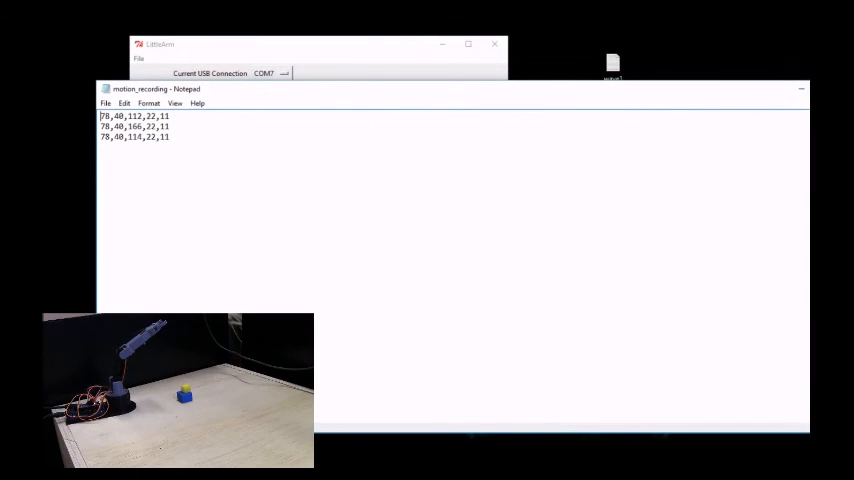
Step: Save the sequence as a new file named 'dan', adding a second file to the desktop
click(156, 44)
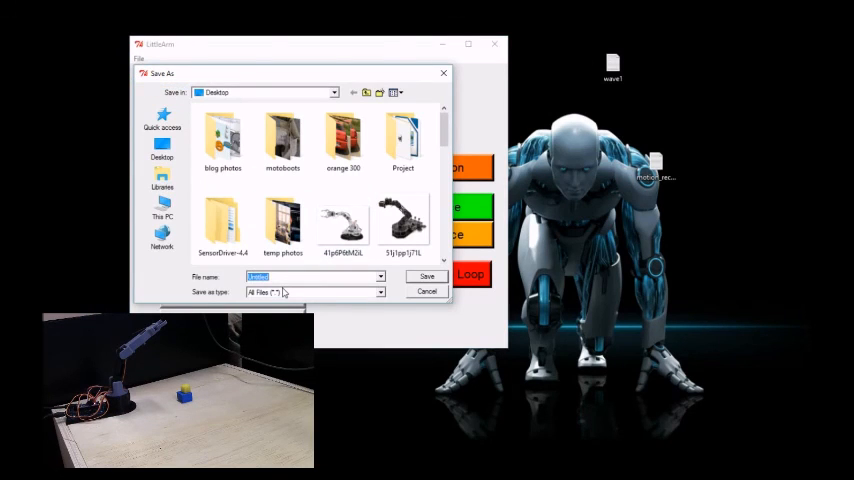
text(dance1)
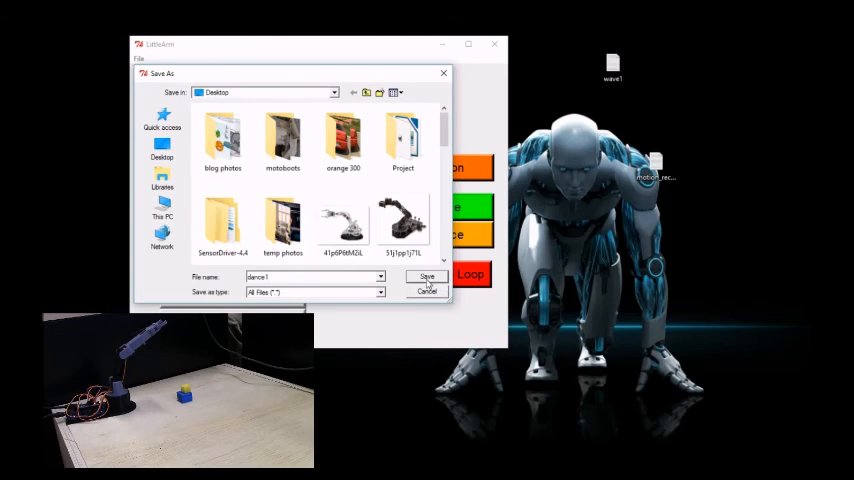
click(428, 276)
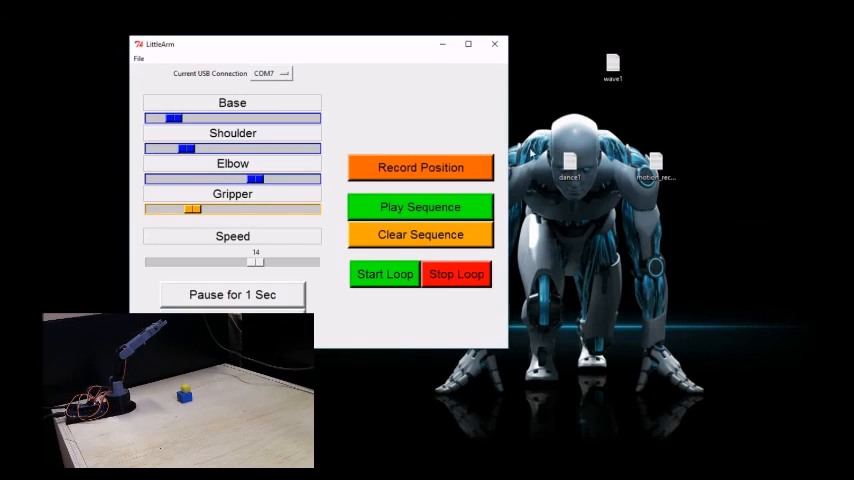
mouse_move(540, 196)
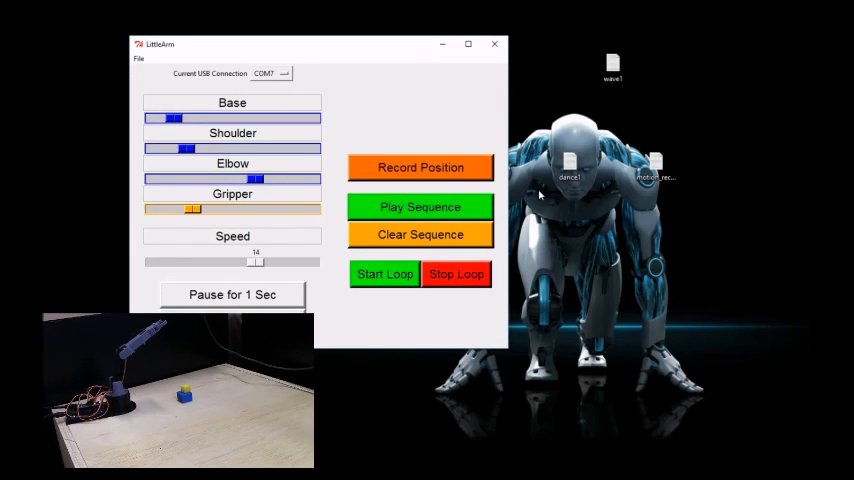
mouse_move(576, 54)
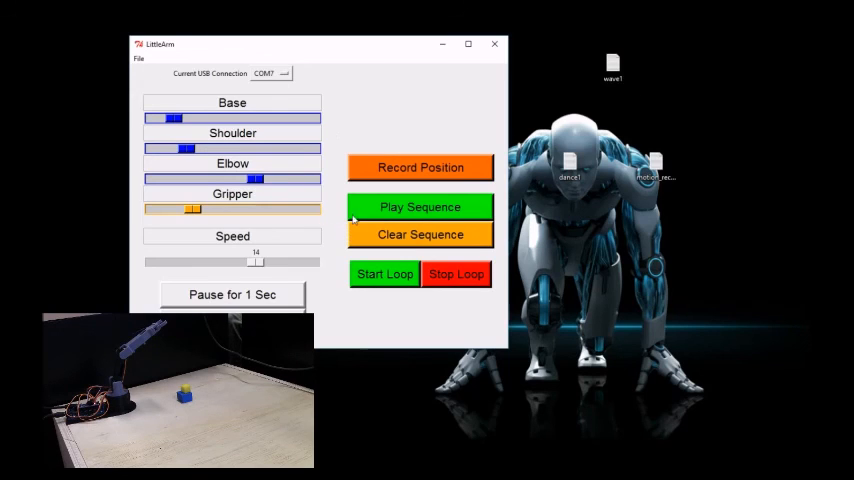
mouse_move(146, 80)
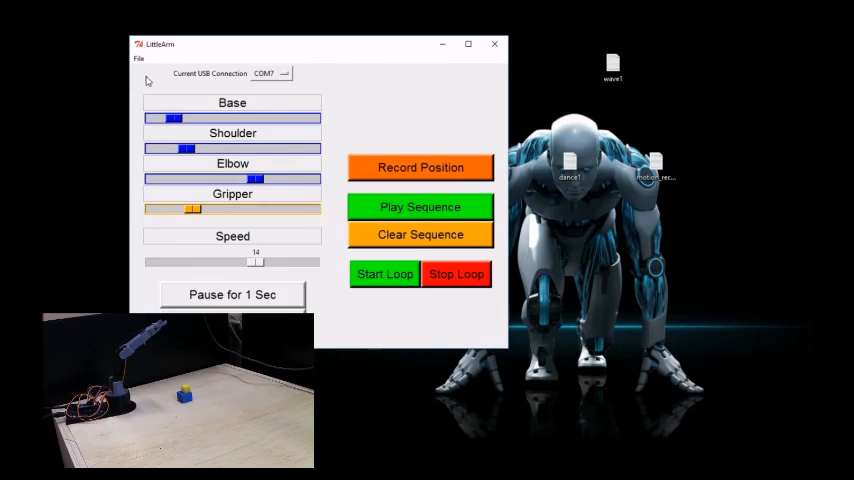
click(140, 58)
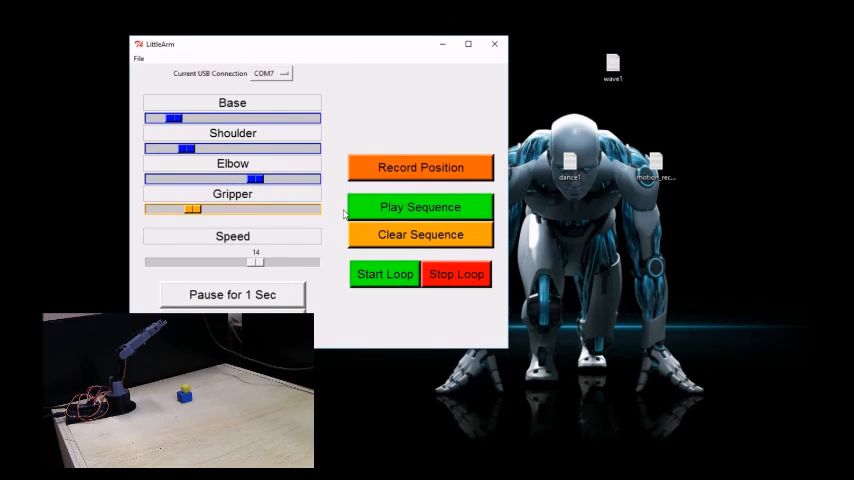
click(140, 58)
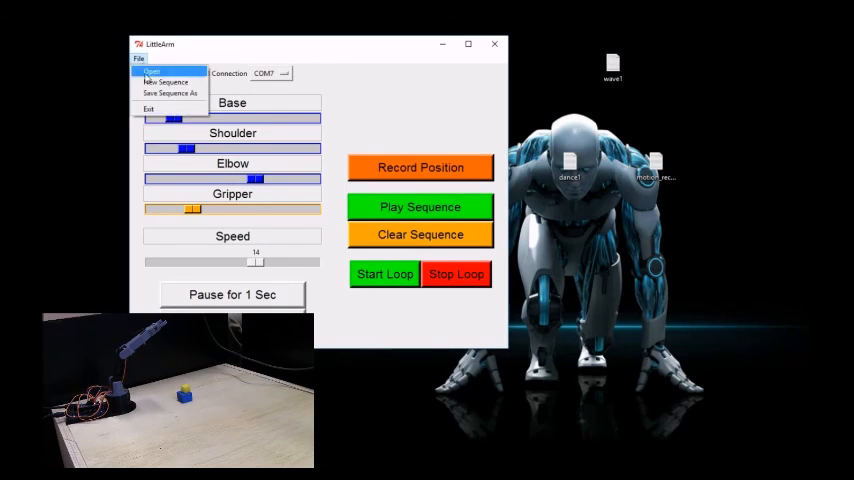
click(406, 110)
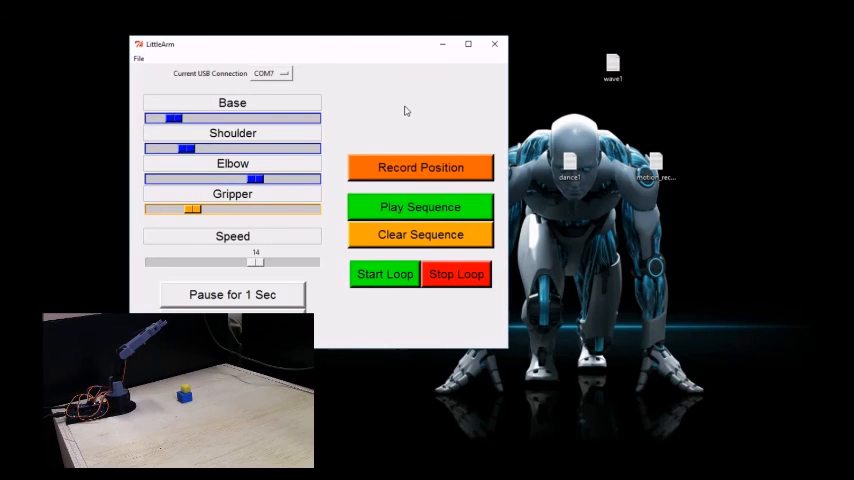
mouse_move(378, 116)
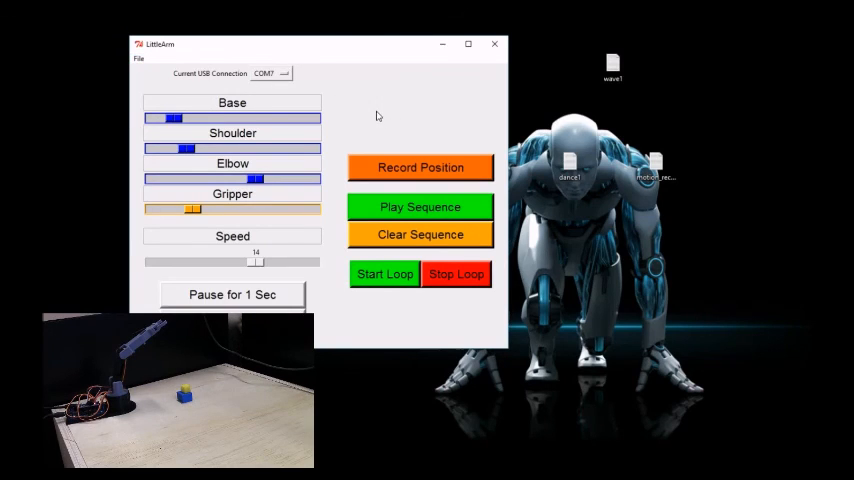